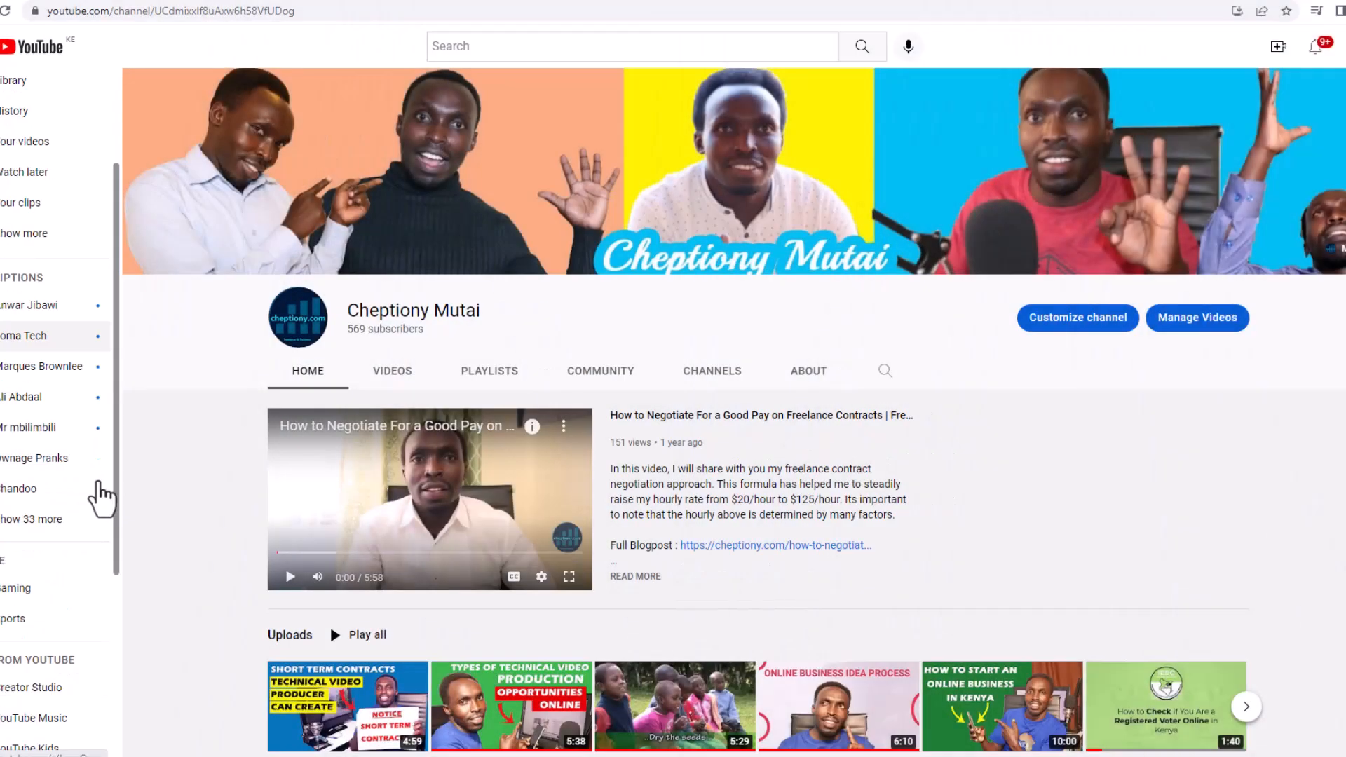
- Scroll through the Cheptiony Mutai channel's Home tab
scroll(up, 3)
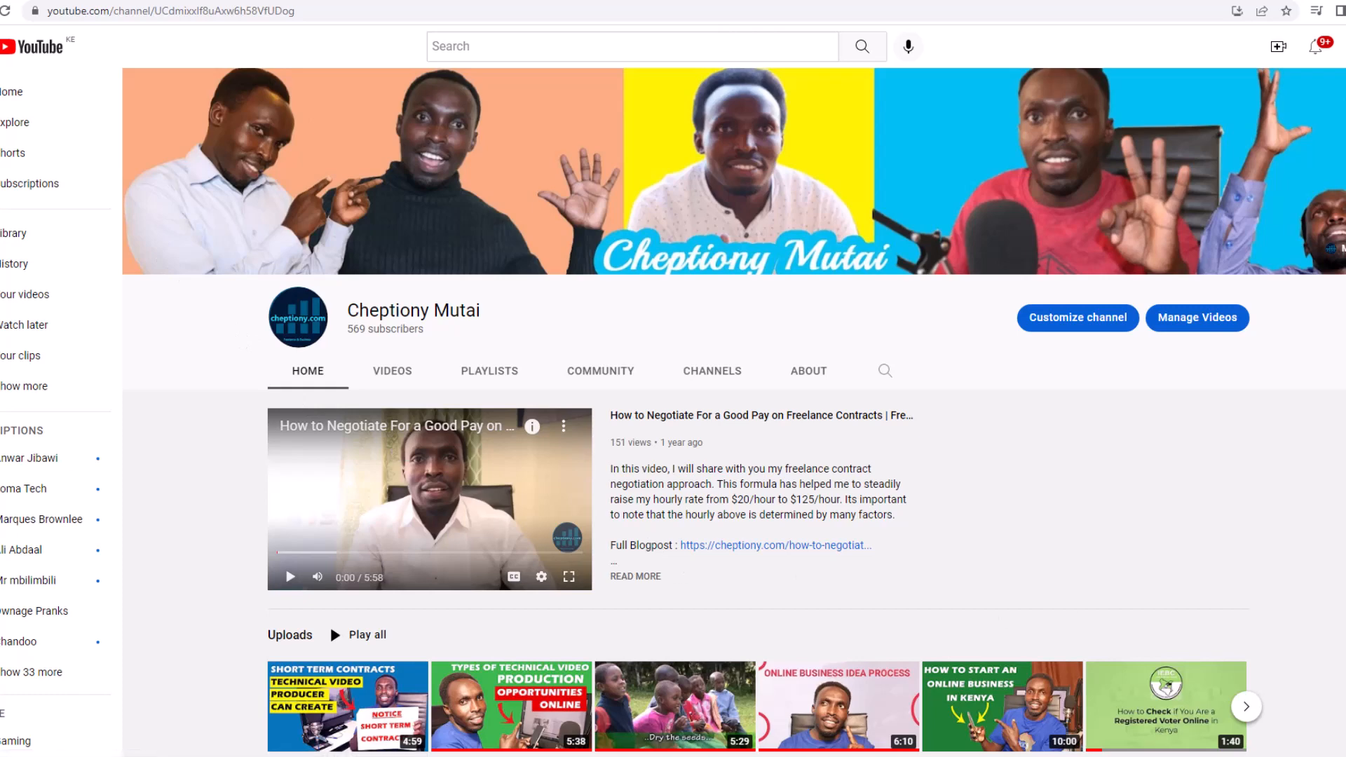
scroll(down, 3)
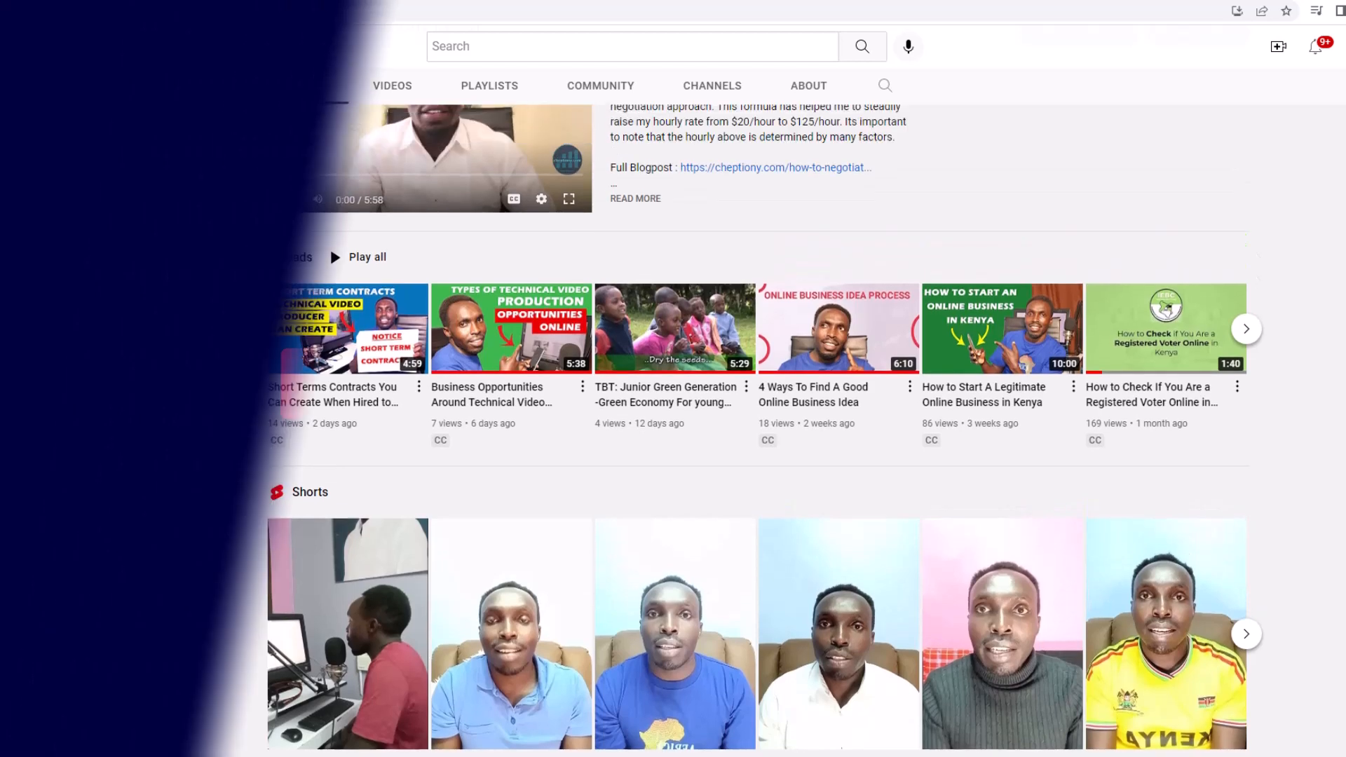
scroll(up, 3)
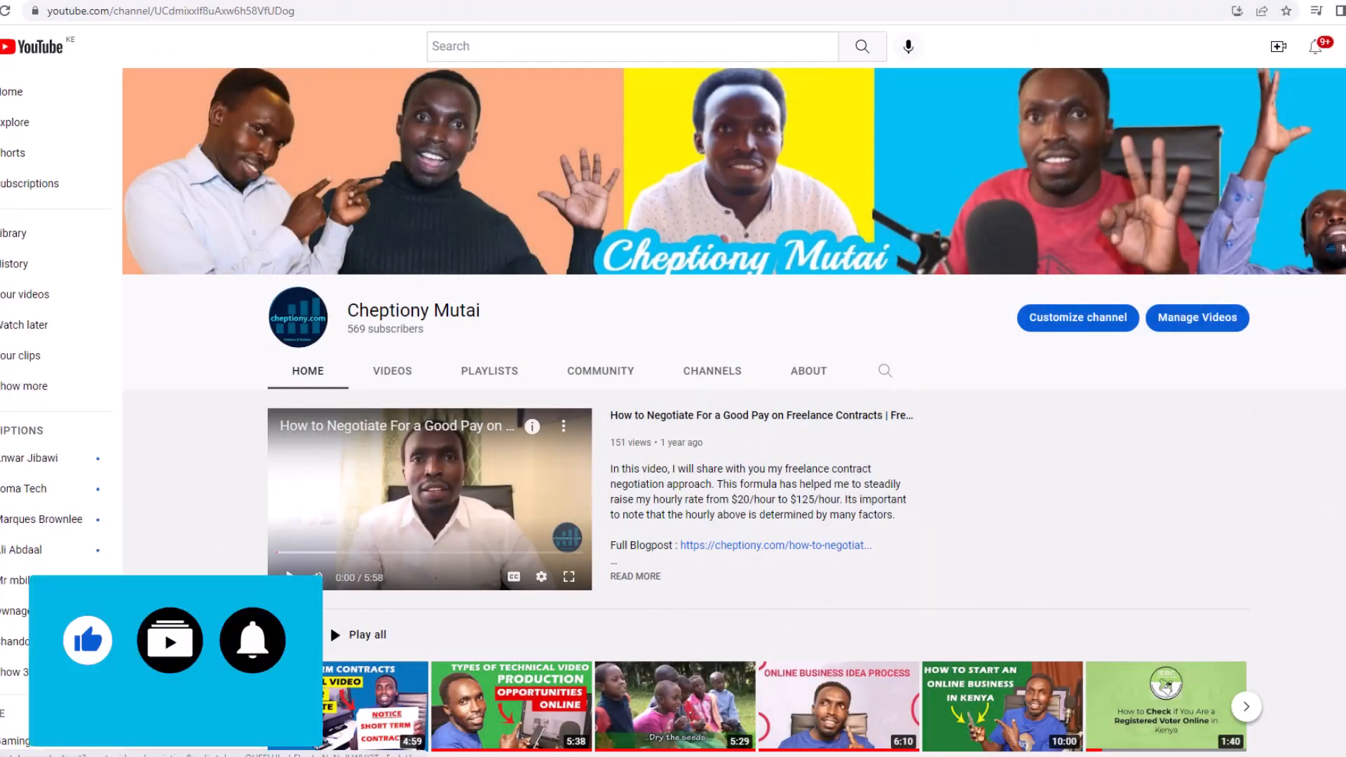
scroll(down, 3)
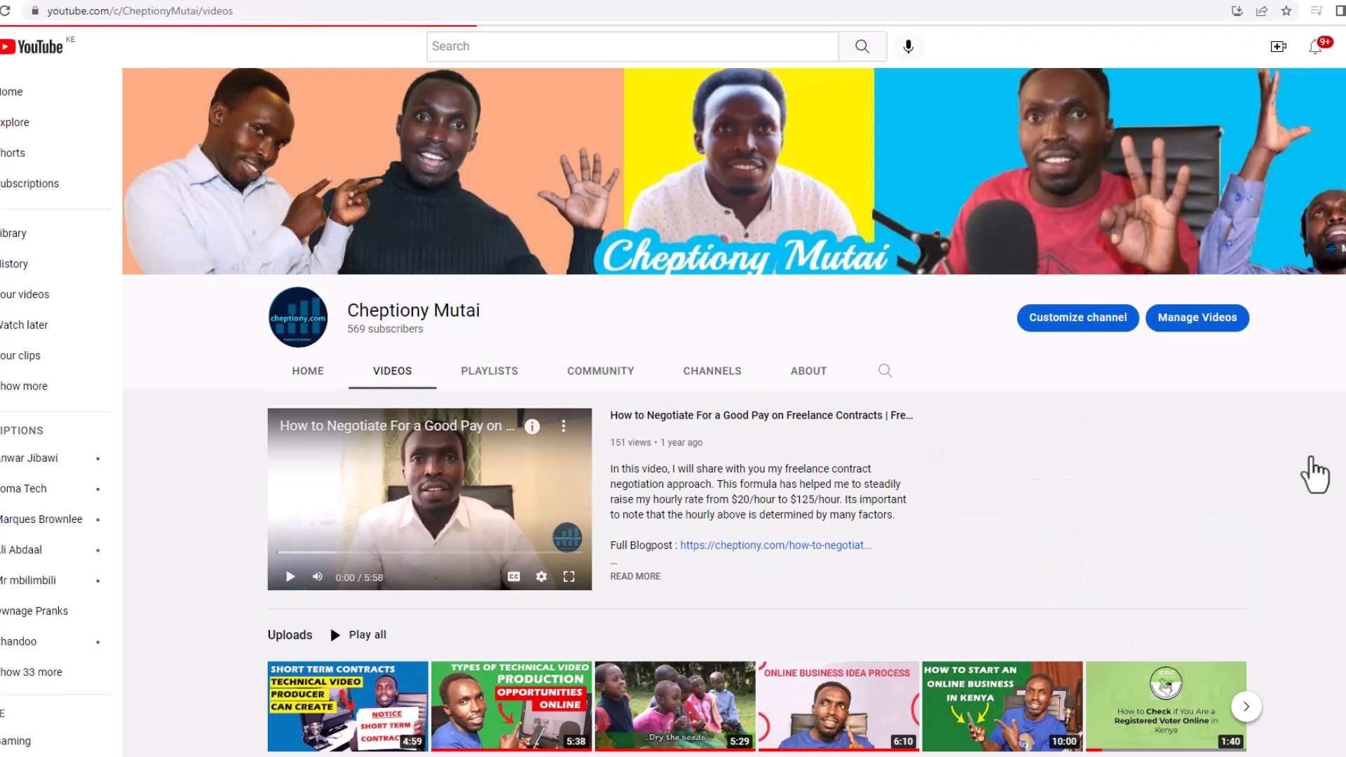
scroll(down, 3)
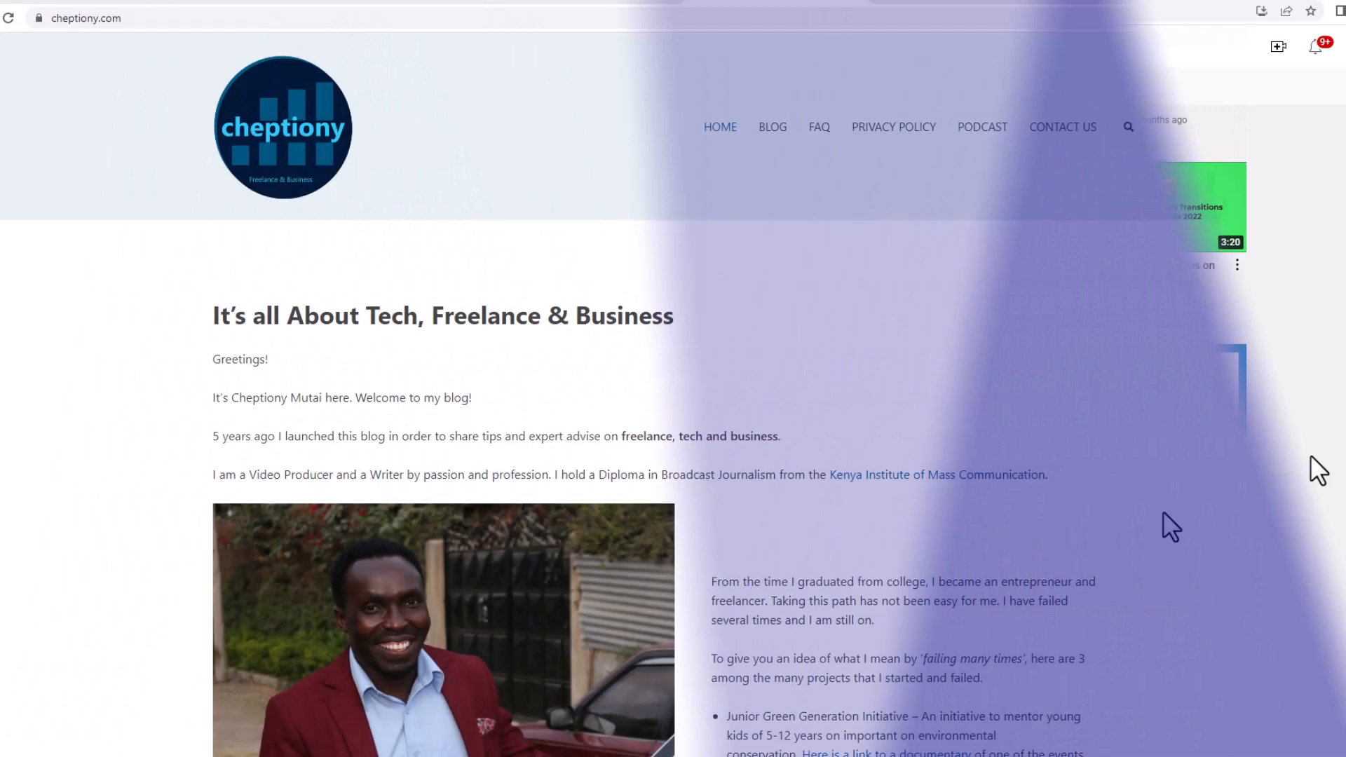
- Scroll down the cheptiony.com blog homepage
scroll(down, 3)
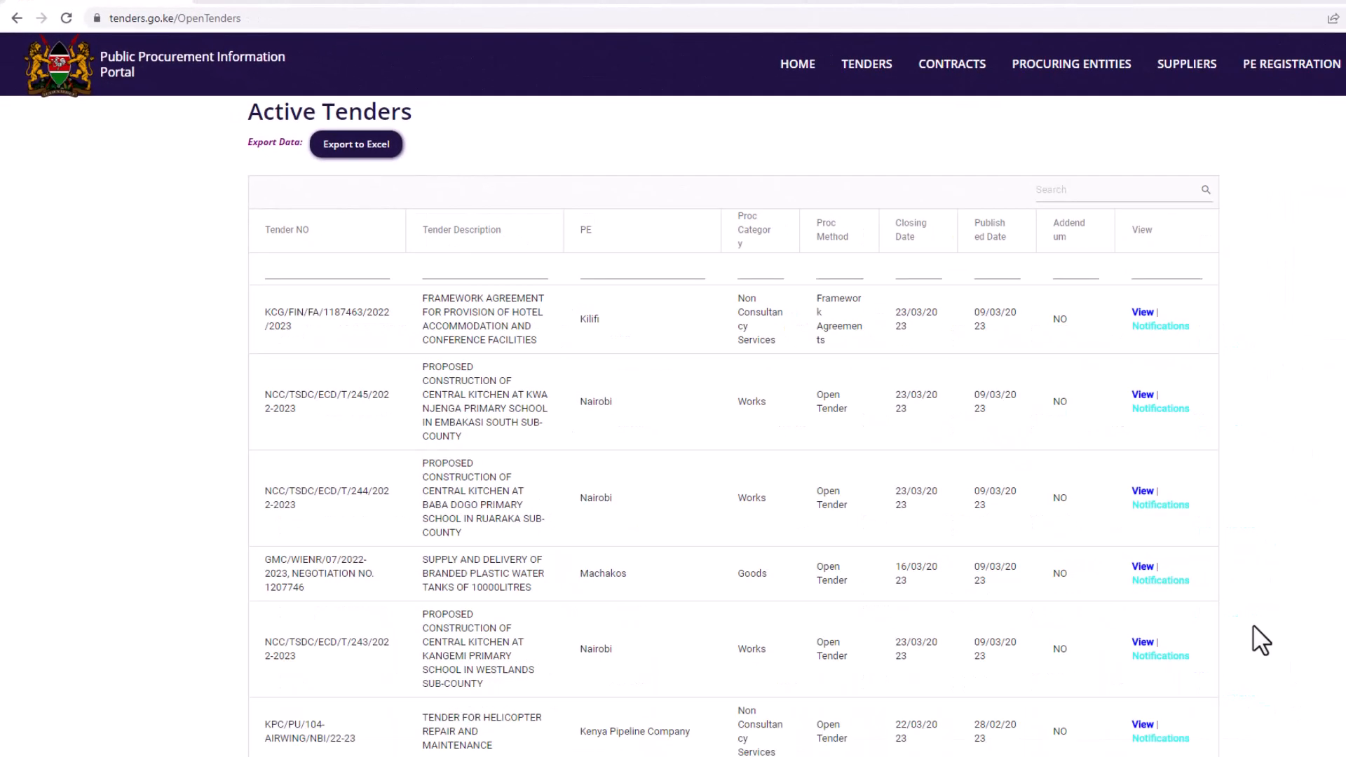
- Open tender TNCG/05/2022-2023 from the Active Tenders table
click(865, 64)
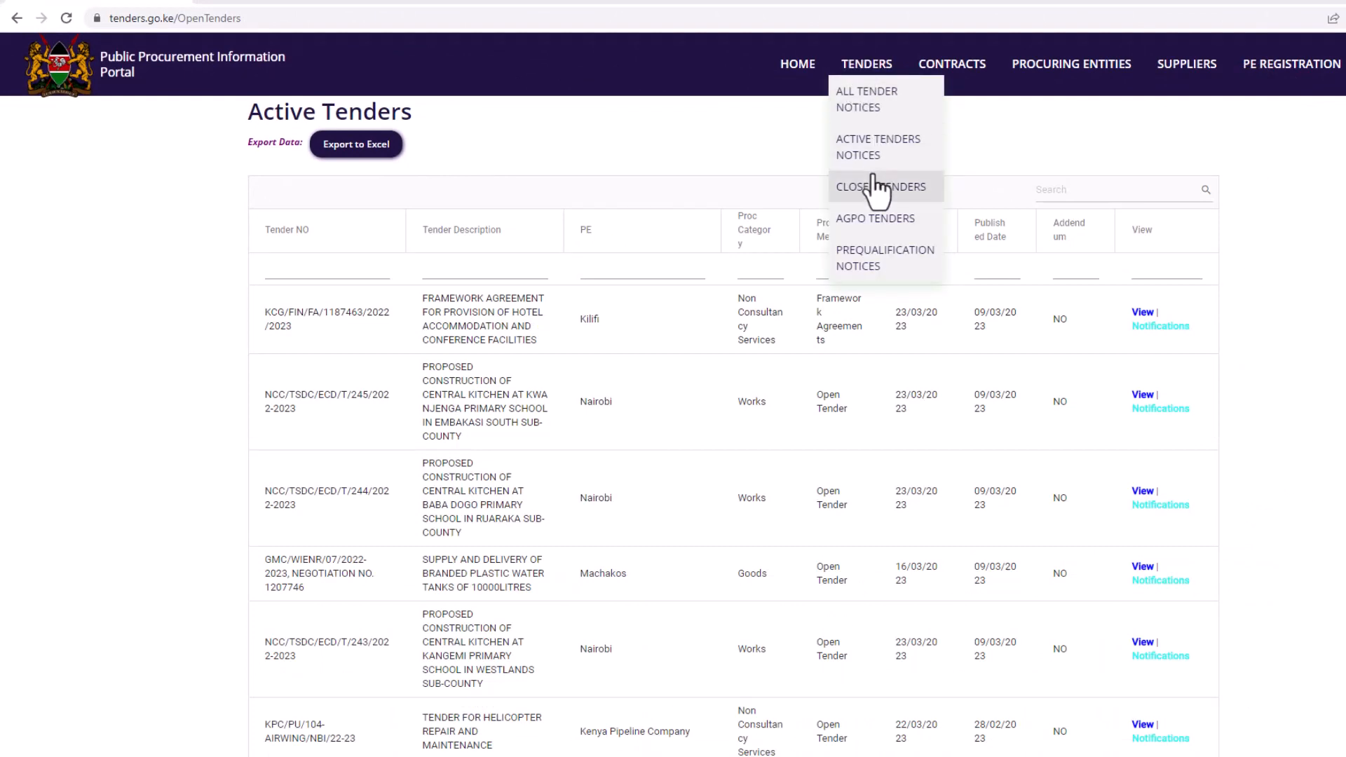
mouse_move(869, 150)
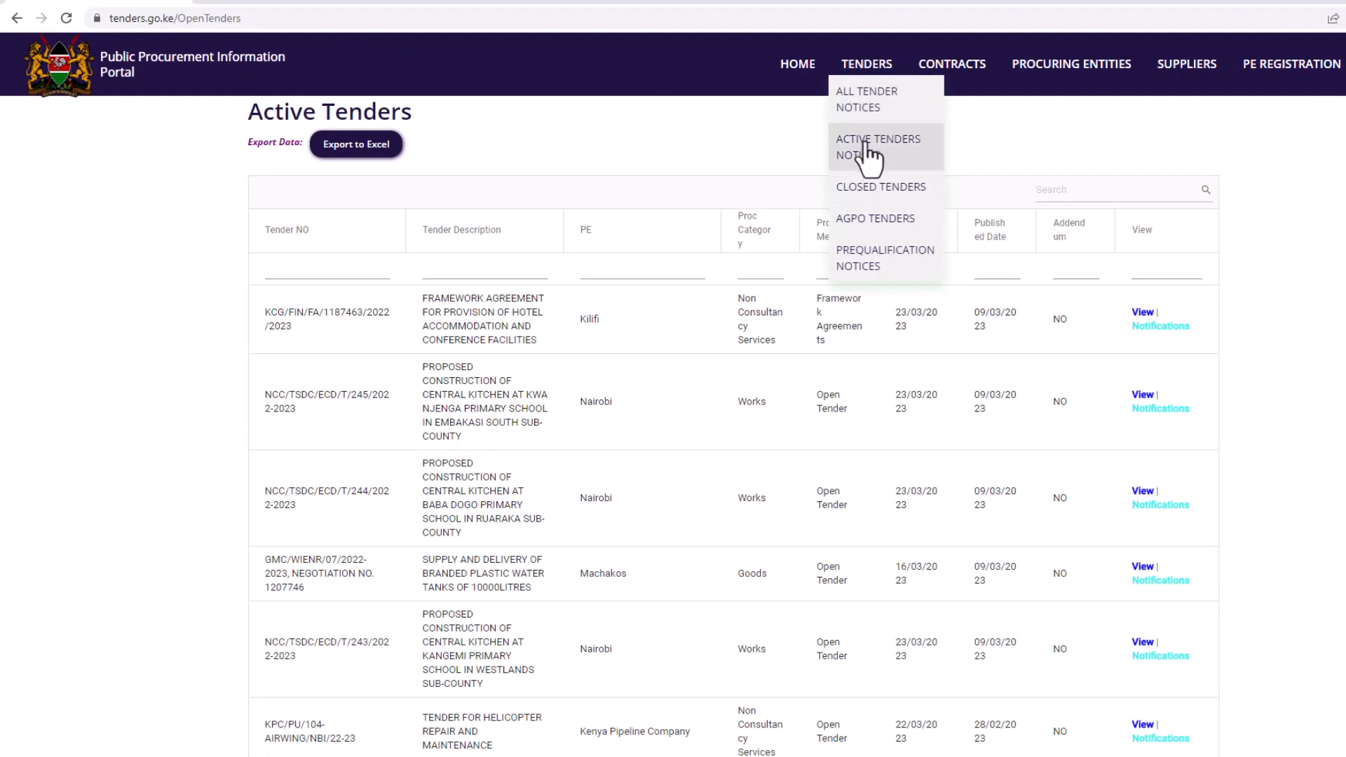
mouse_move(869, 163)
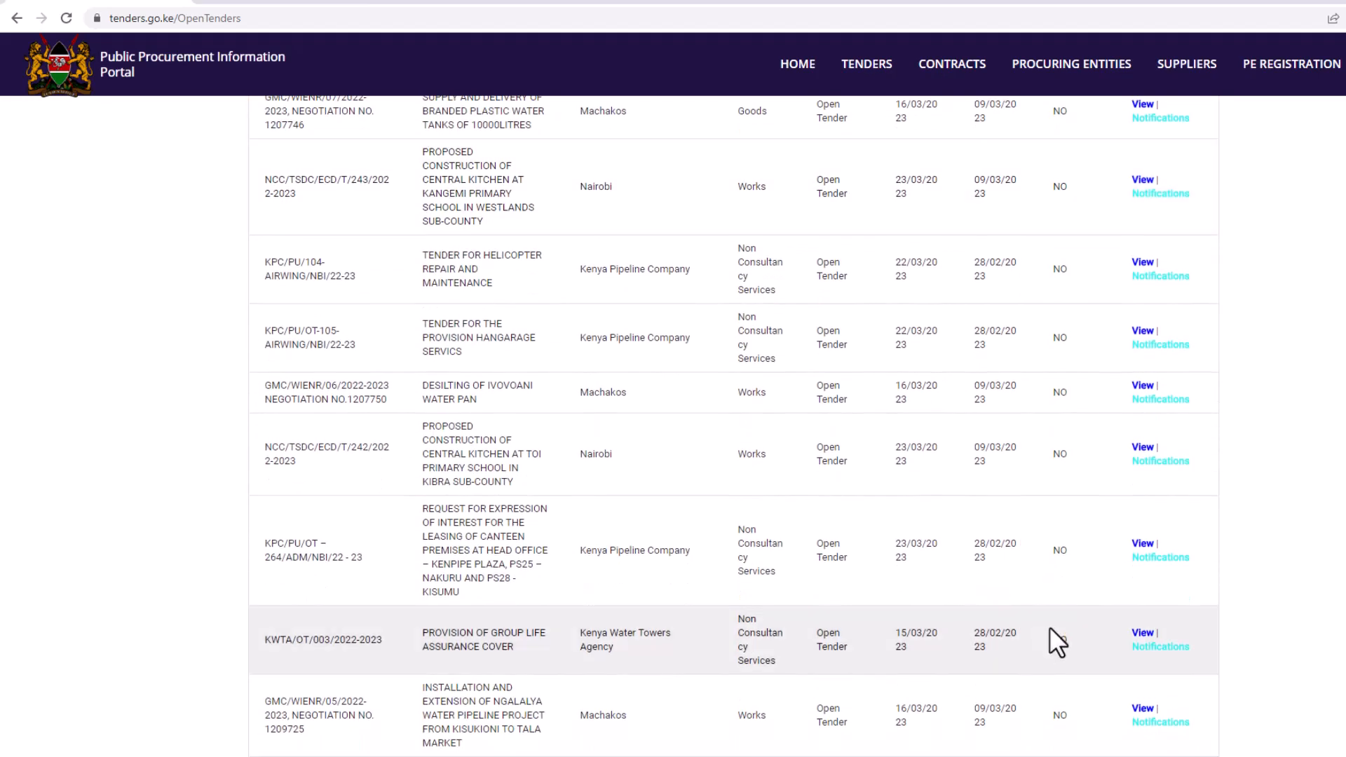
scroll(down, 3)
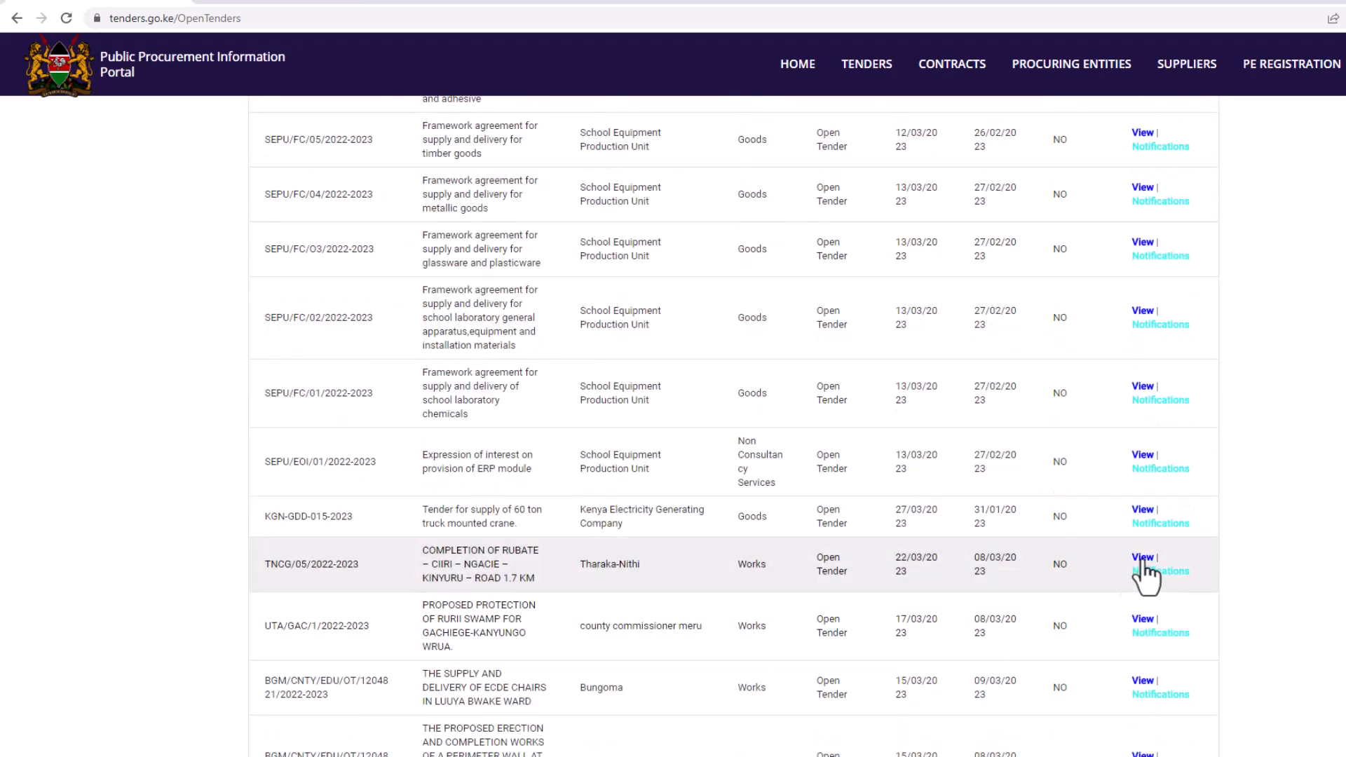
click(1141, 563)
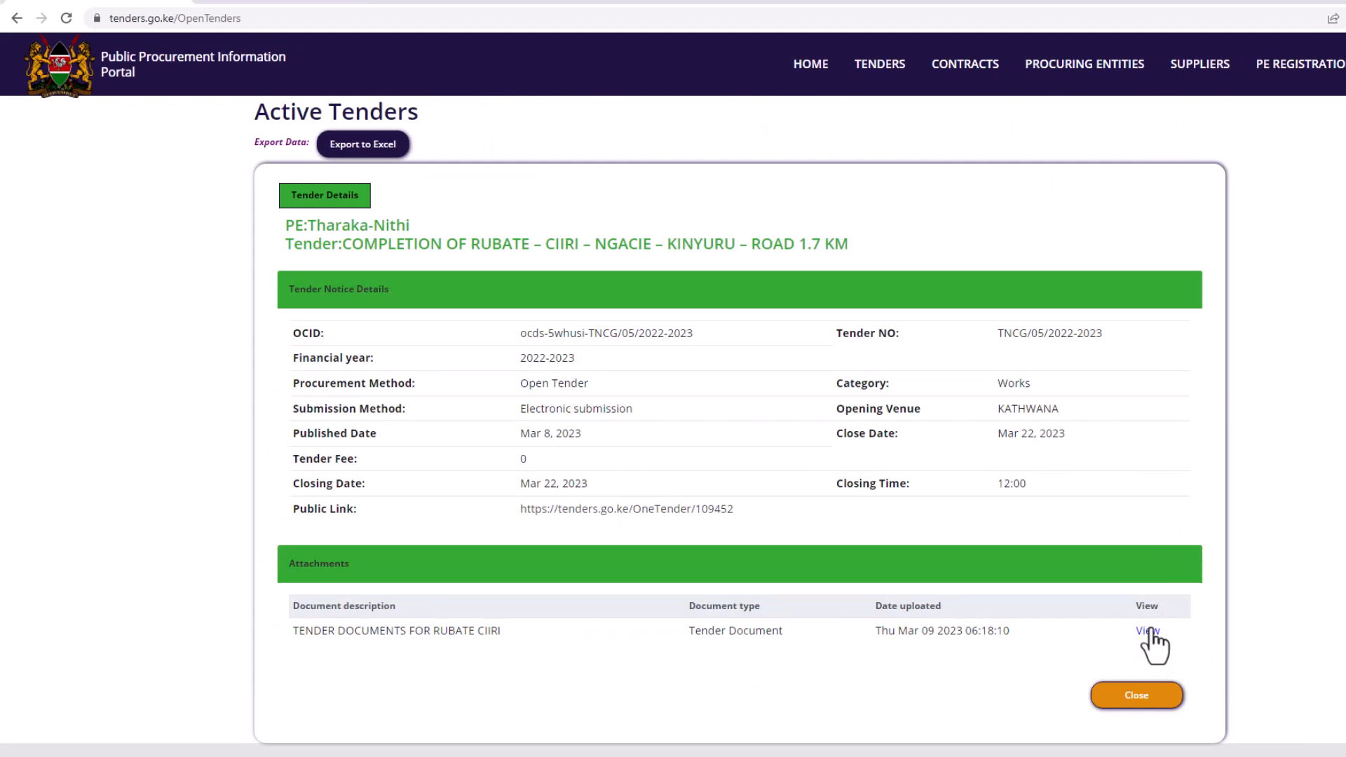
- View the Rubate Ciiri tender PDF attachment to find negotiation number 1205053
click(1147, 630)
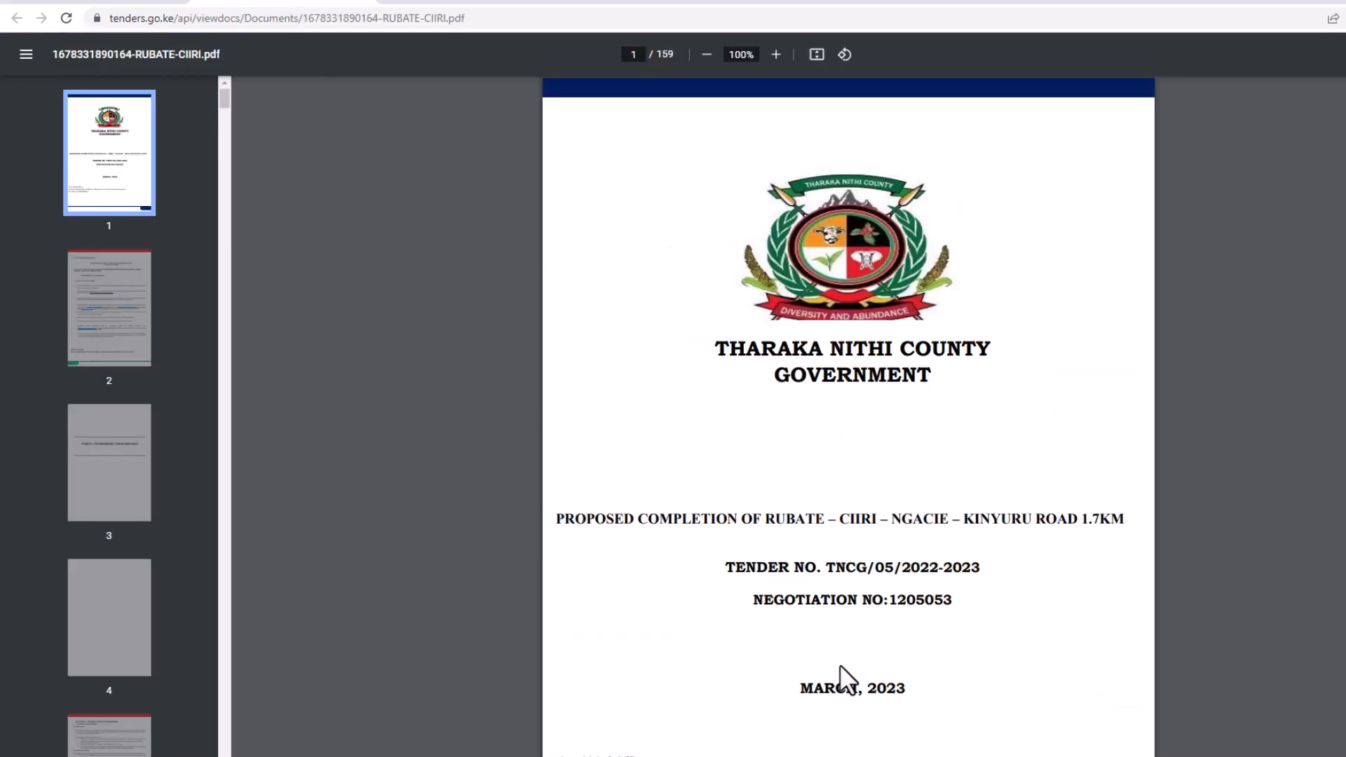
mouse_move(953, 601)
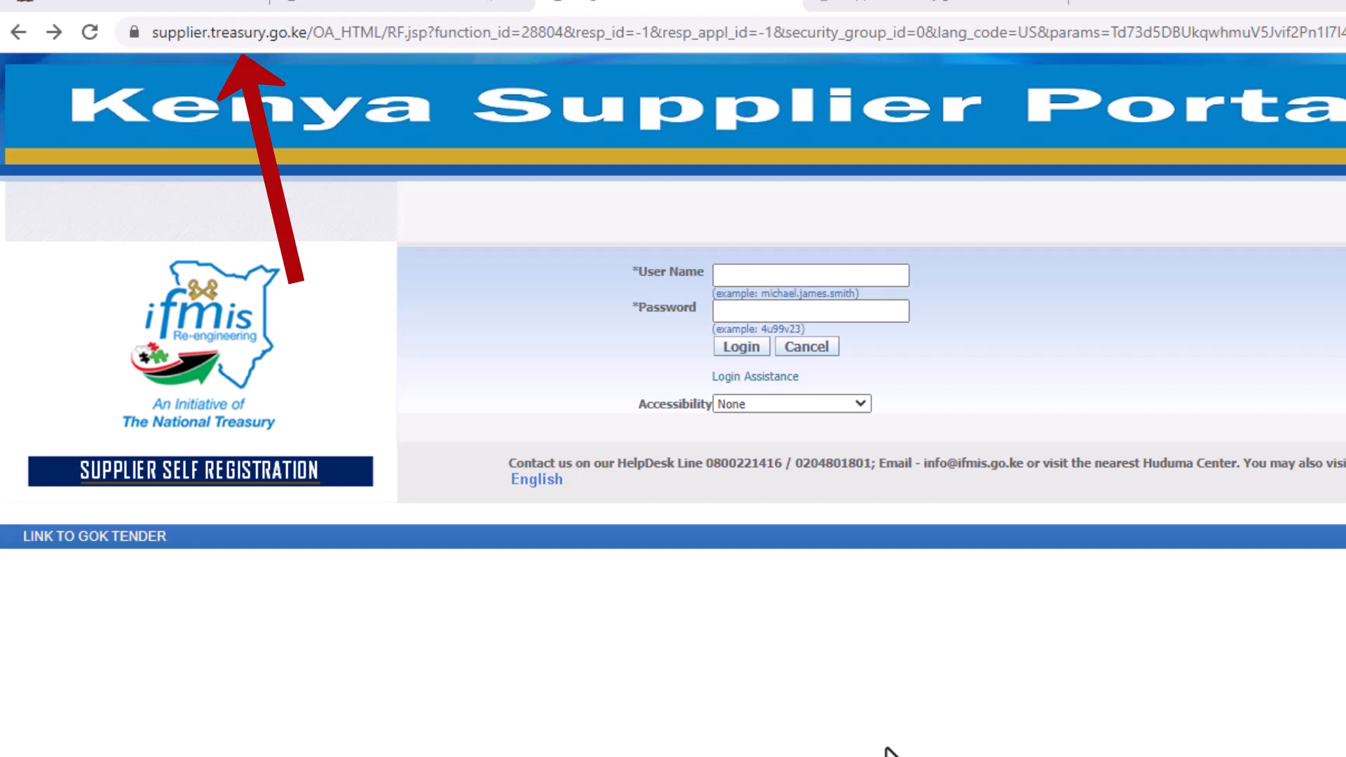
mouse_move(284, 481)
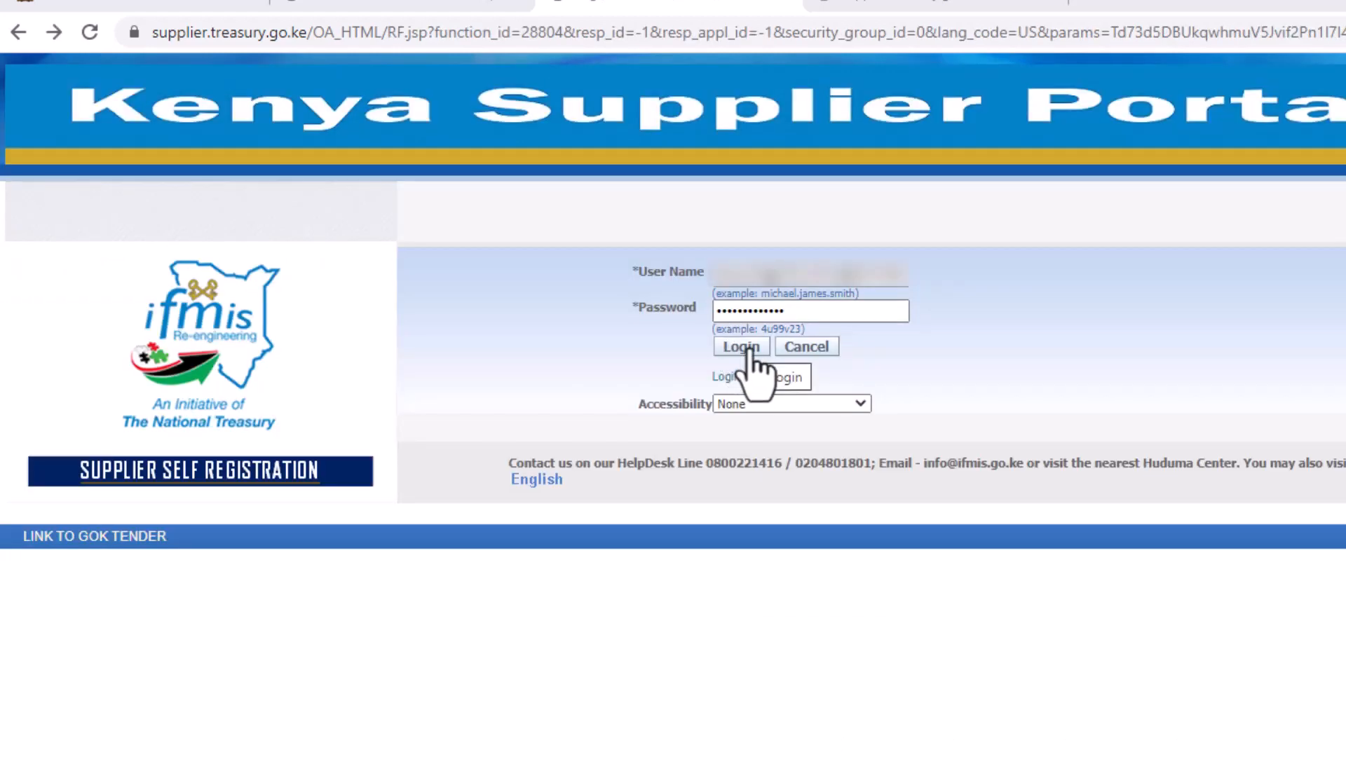
- Log in to supplier.treasury.go.ke with the supplier credentials
click(740, 346)
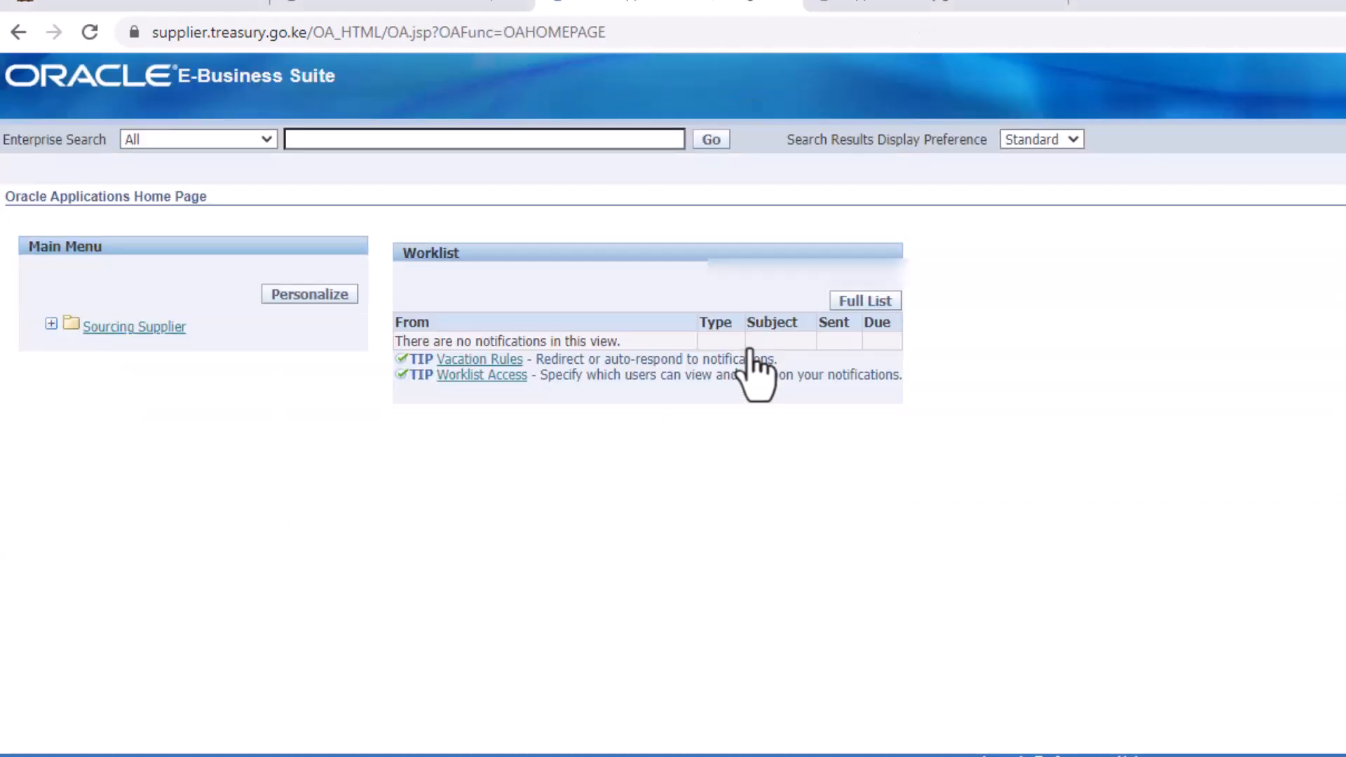
mouse_move(764, 524)
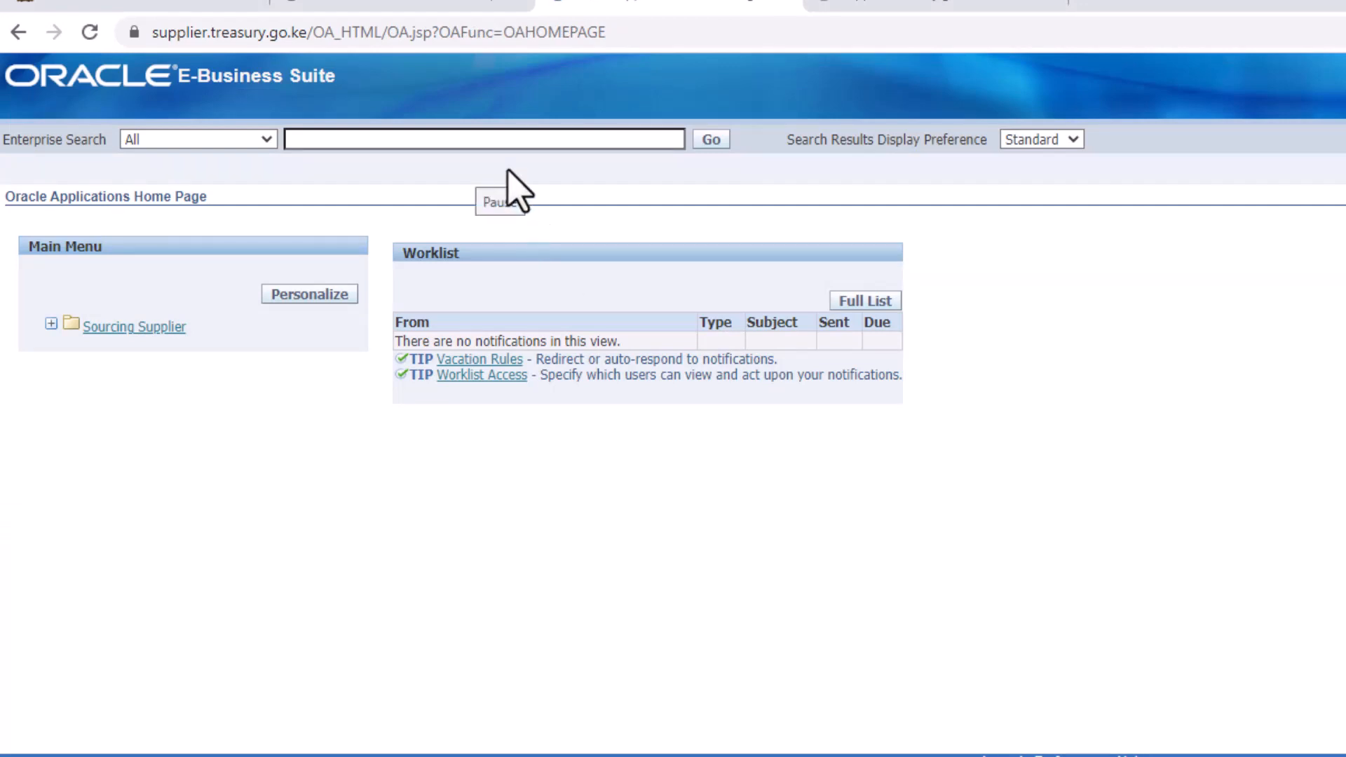
mouse_move(442, 271)
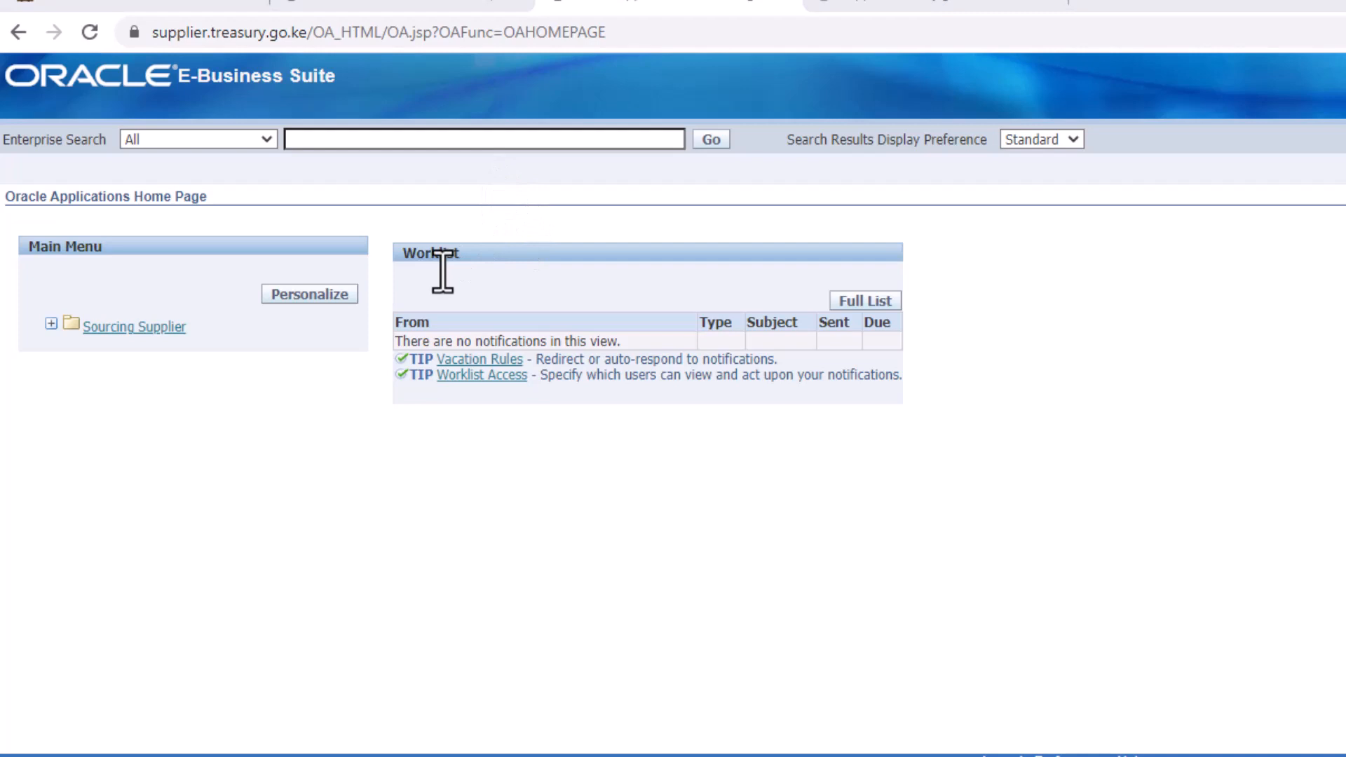
mouse_move(203, 719)
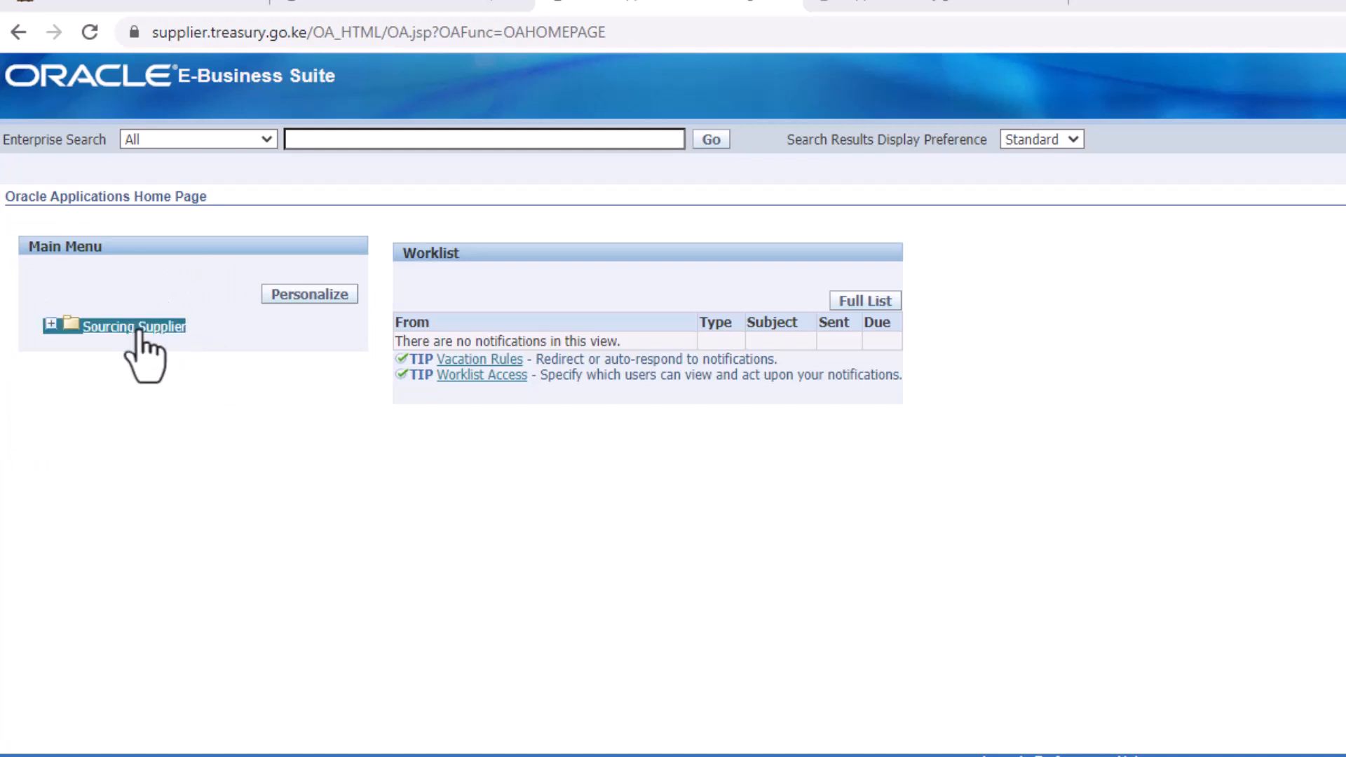
- Expand Sourcing Supplier > Sourcing and choose Sourcing Home Page
click(49, 326)
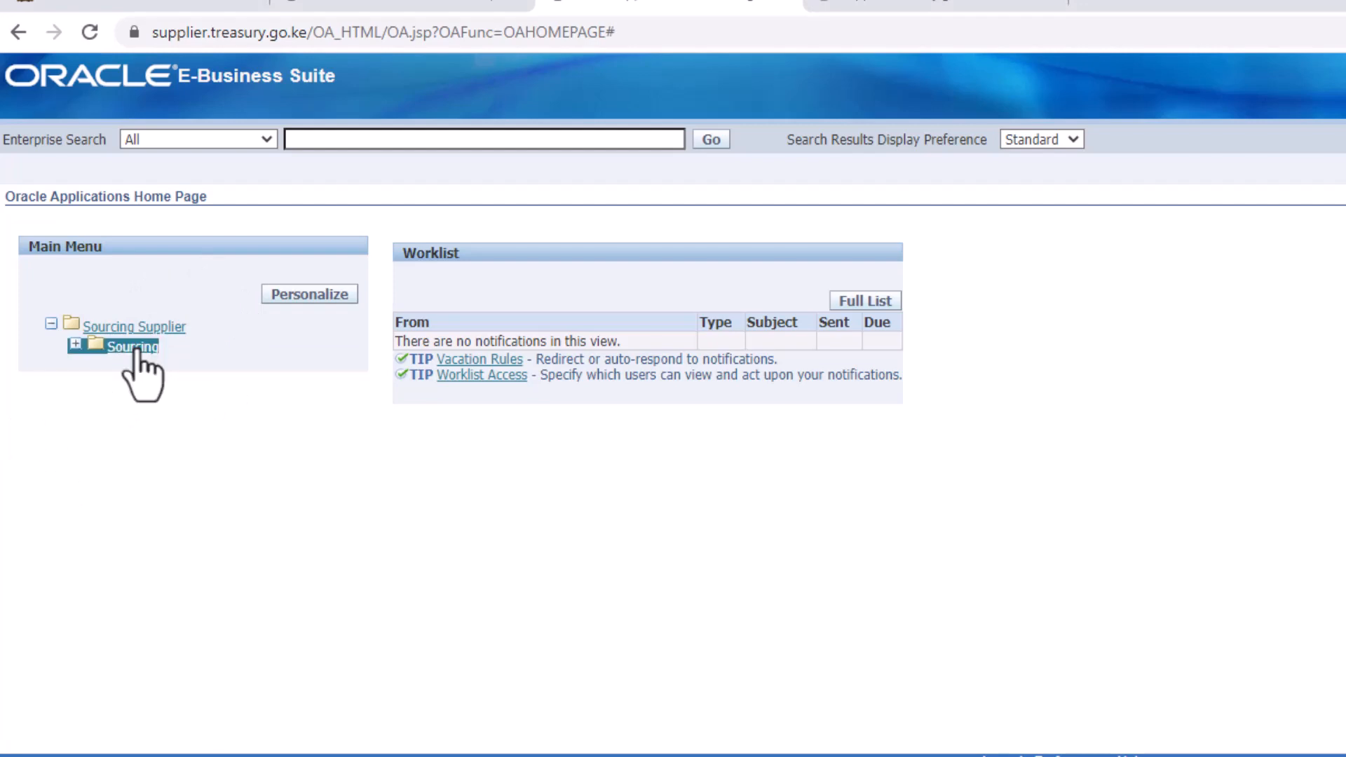
click(81, 346)
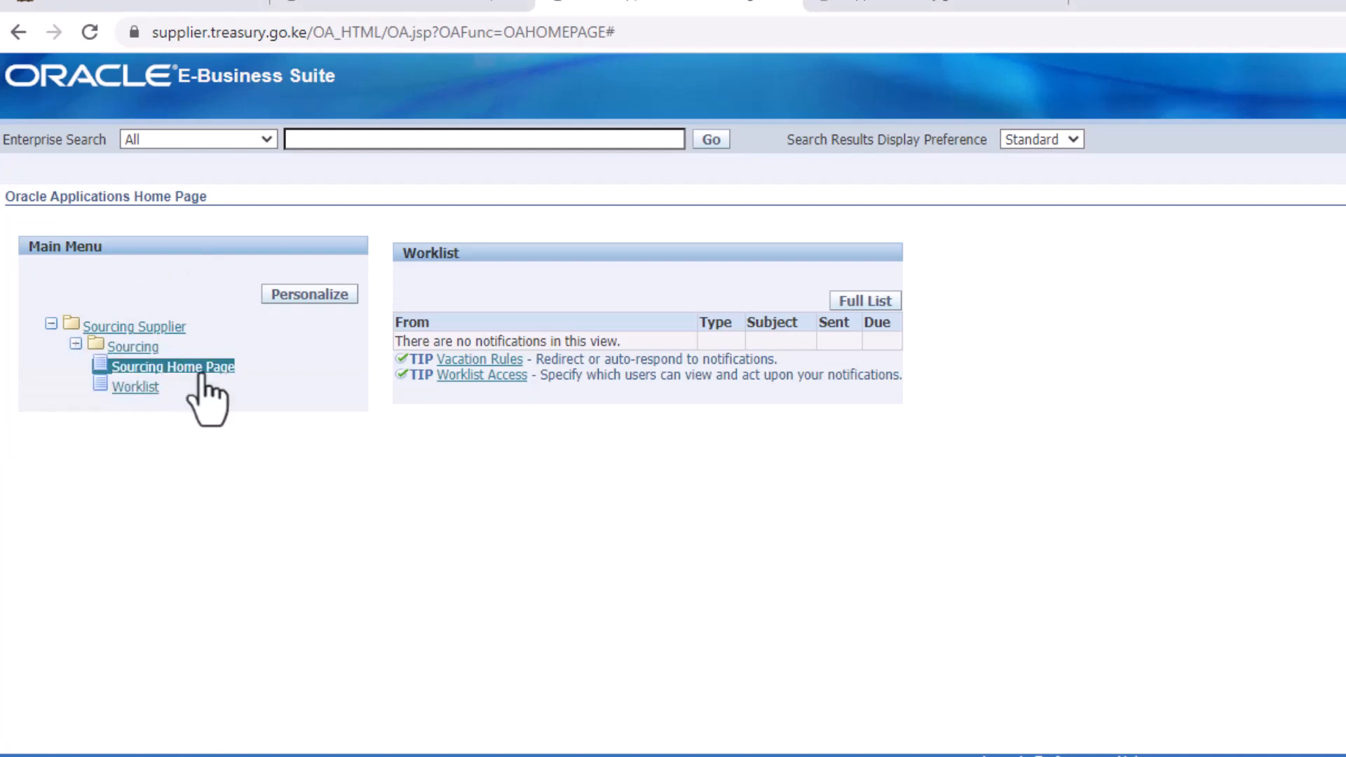
click(172, 367)
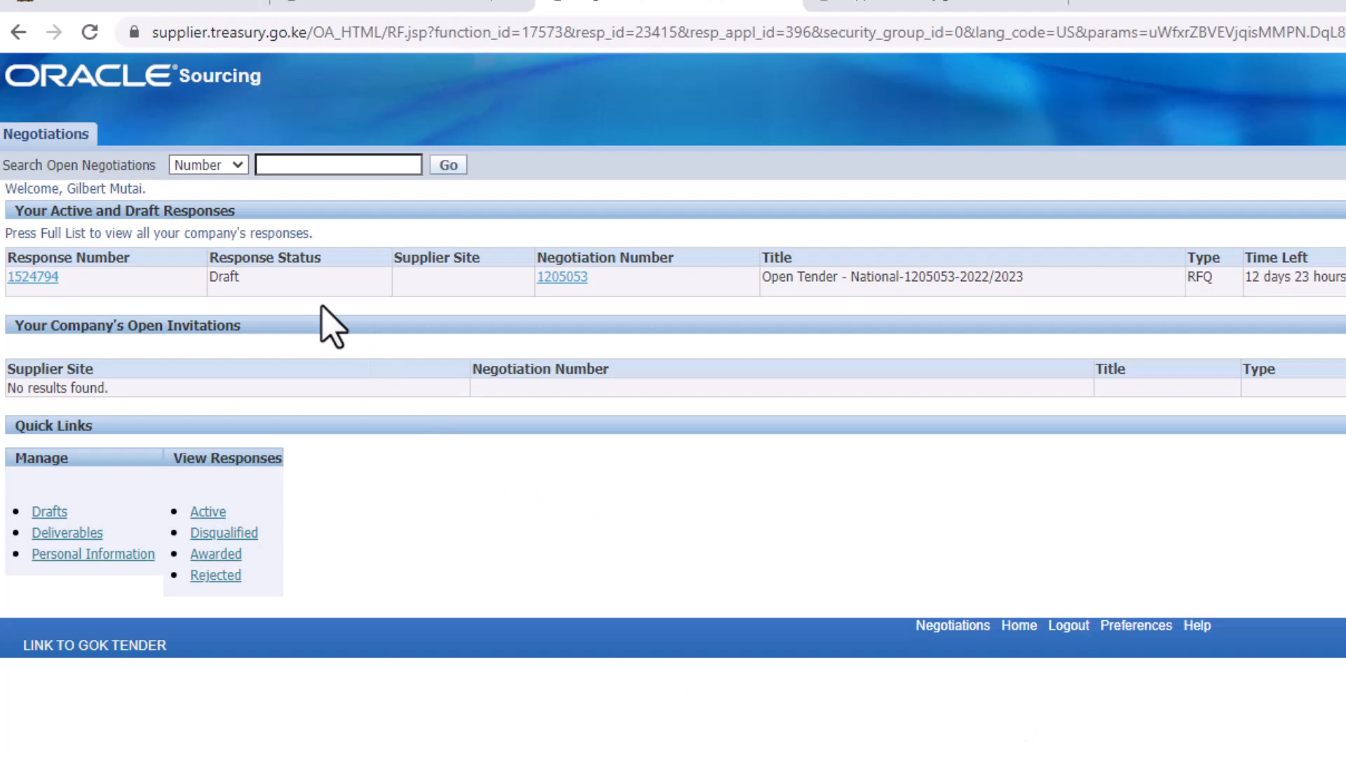
mouse_move(1006, 99)
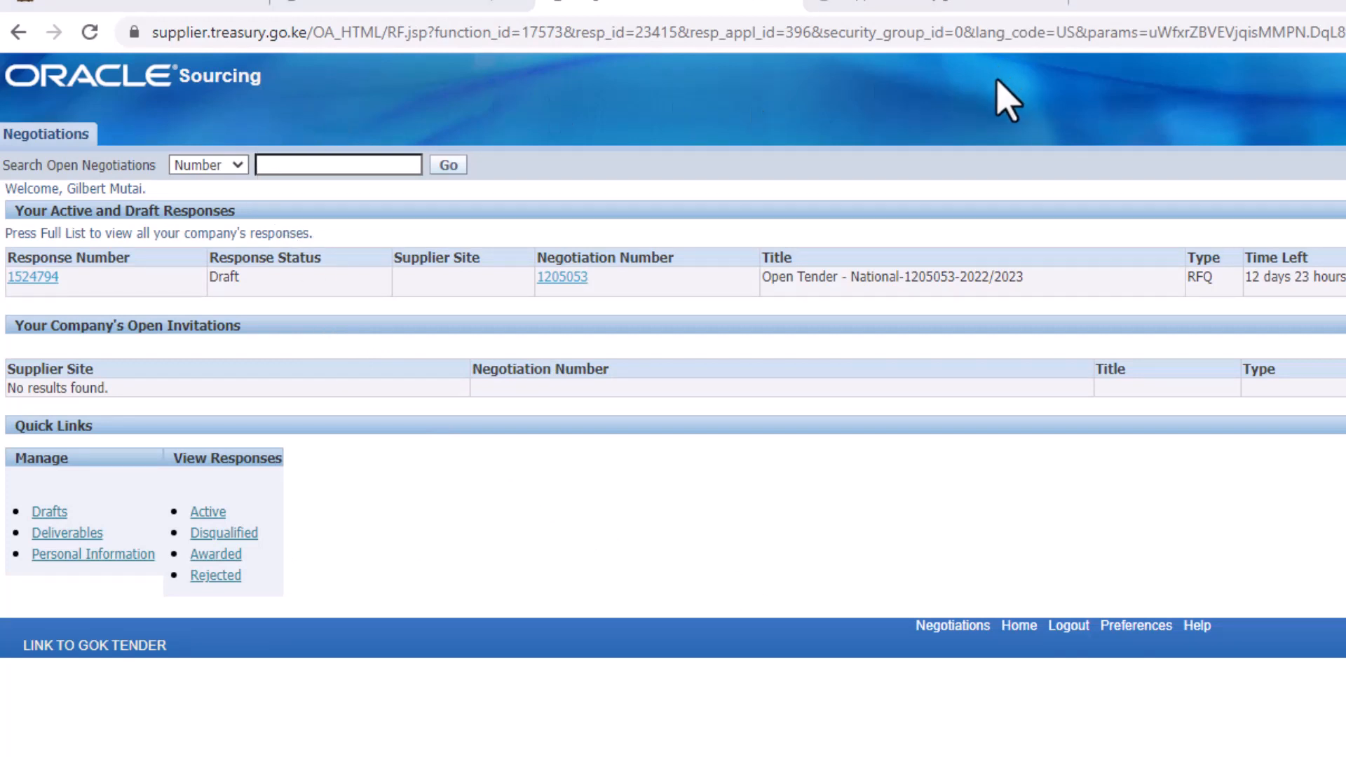
mouse_move(337, 164)
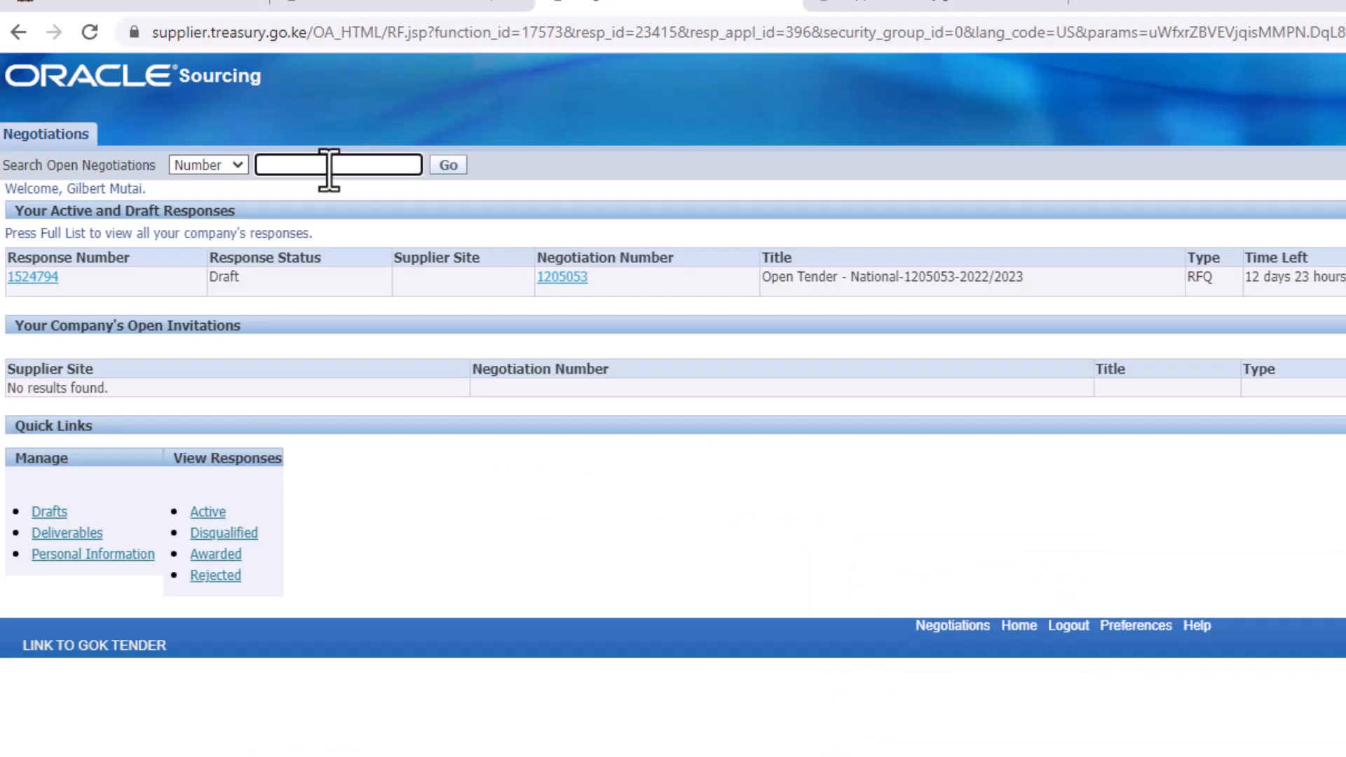
- Search open negotiations for 1205053 and open its result link
text(1205053)
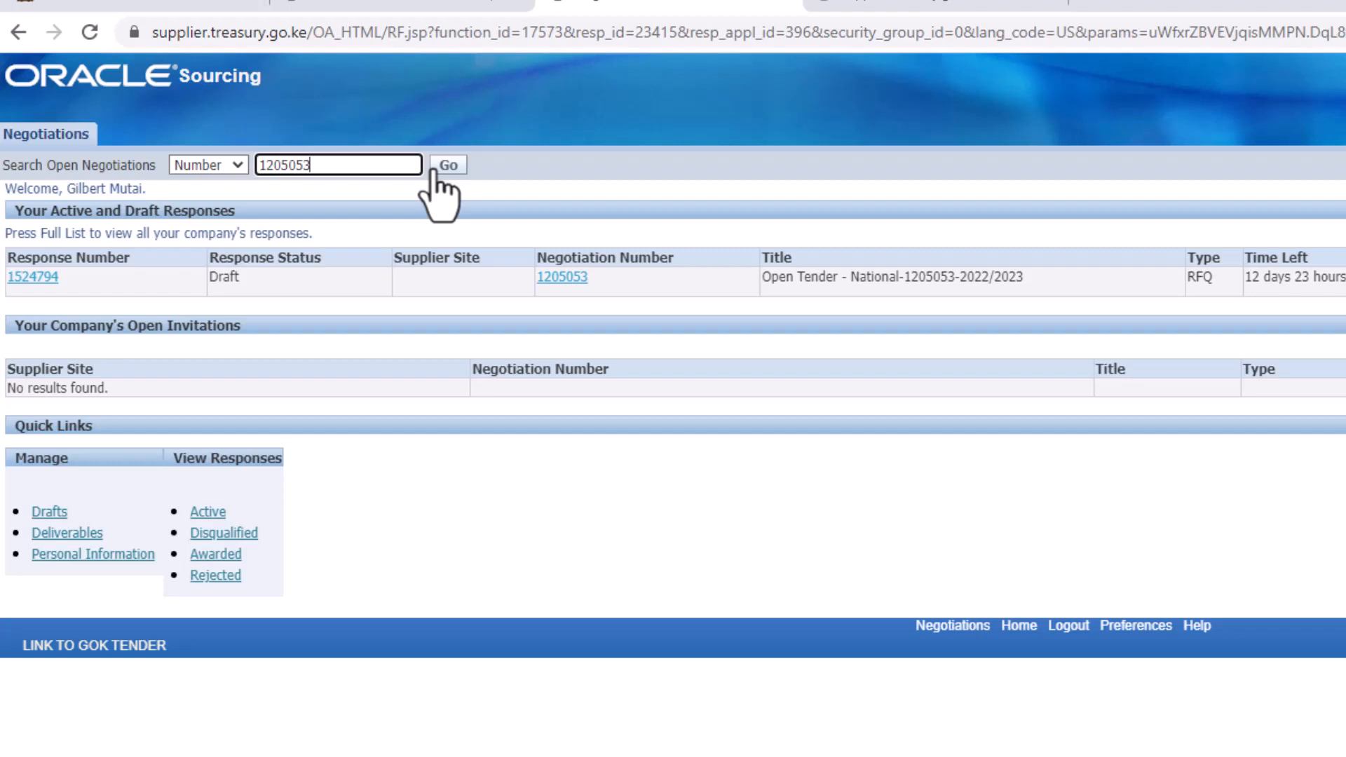
click(446, 164)
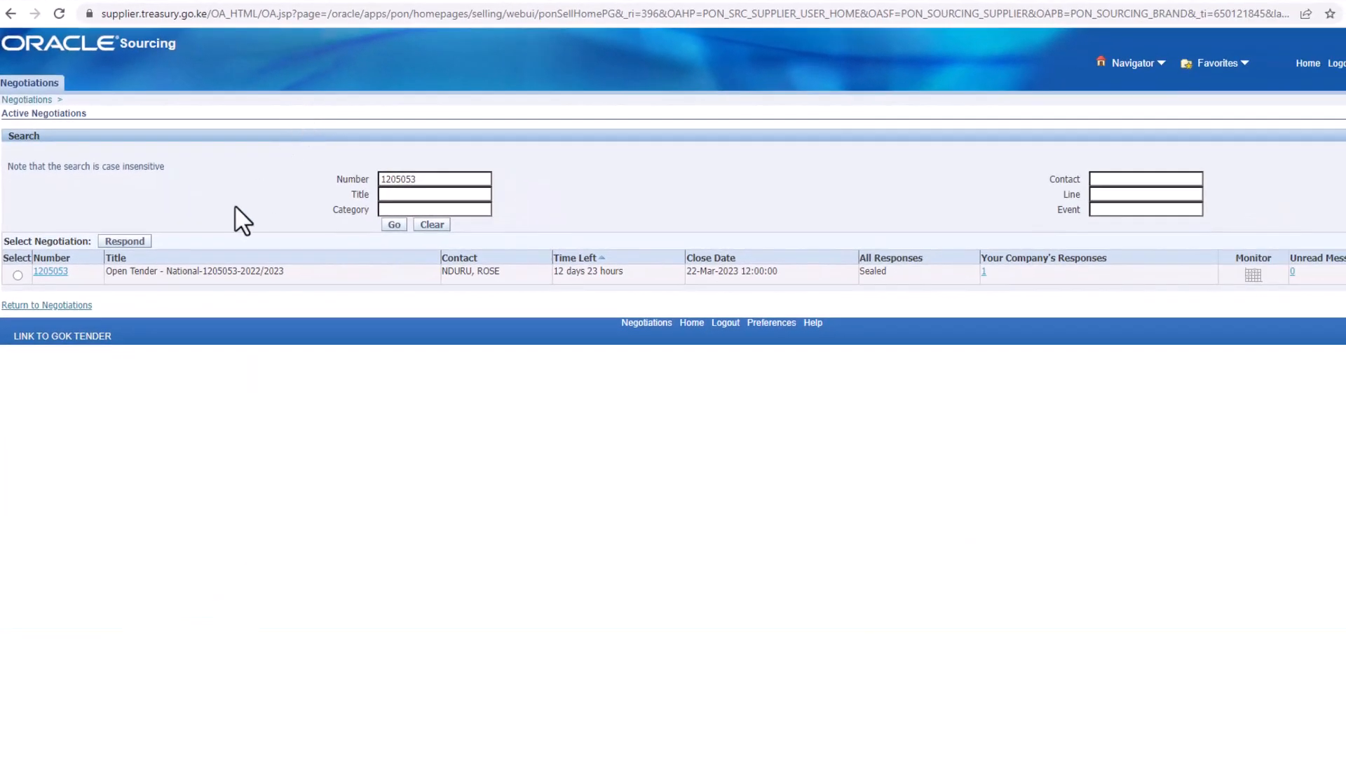
mouse_move(76, 276)
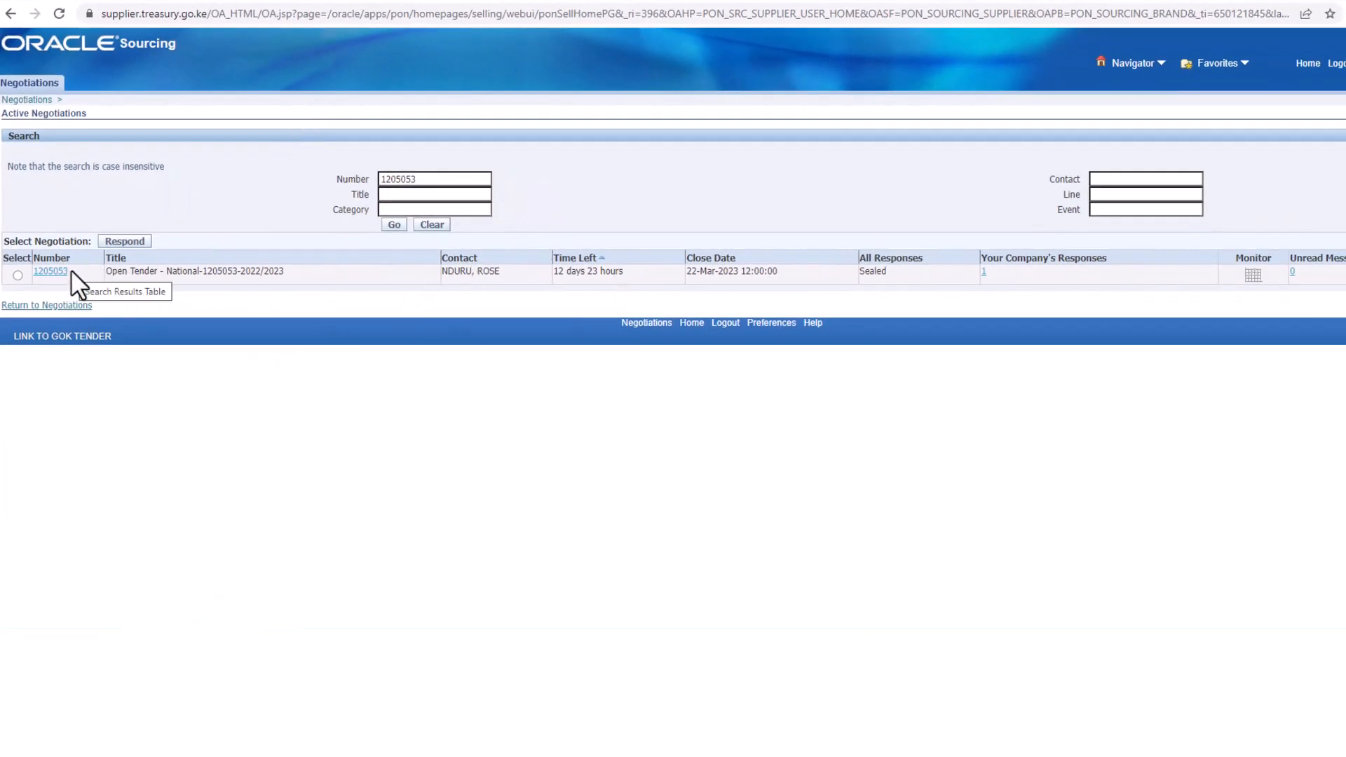
click(49, 271)
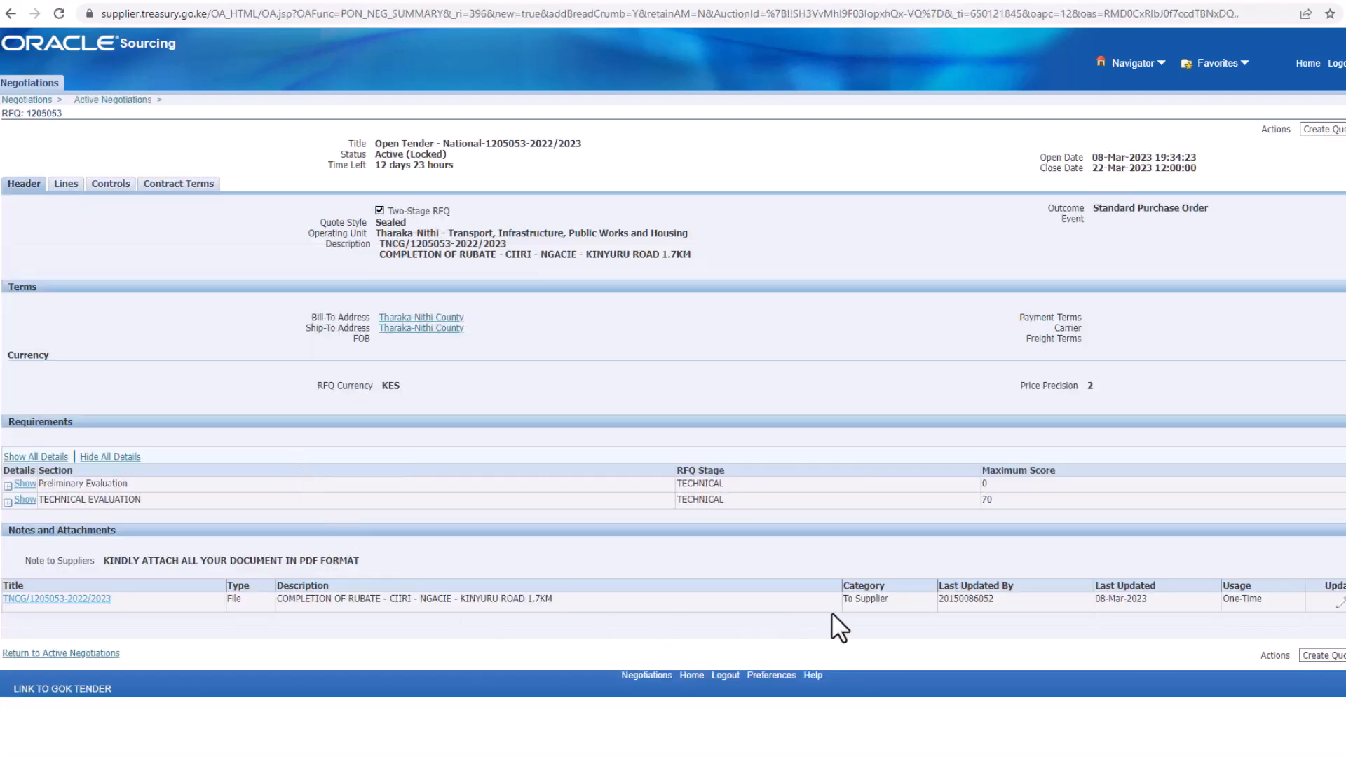
mouse_move(620, 619)
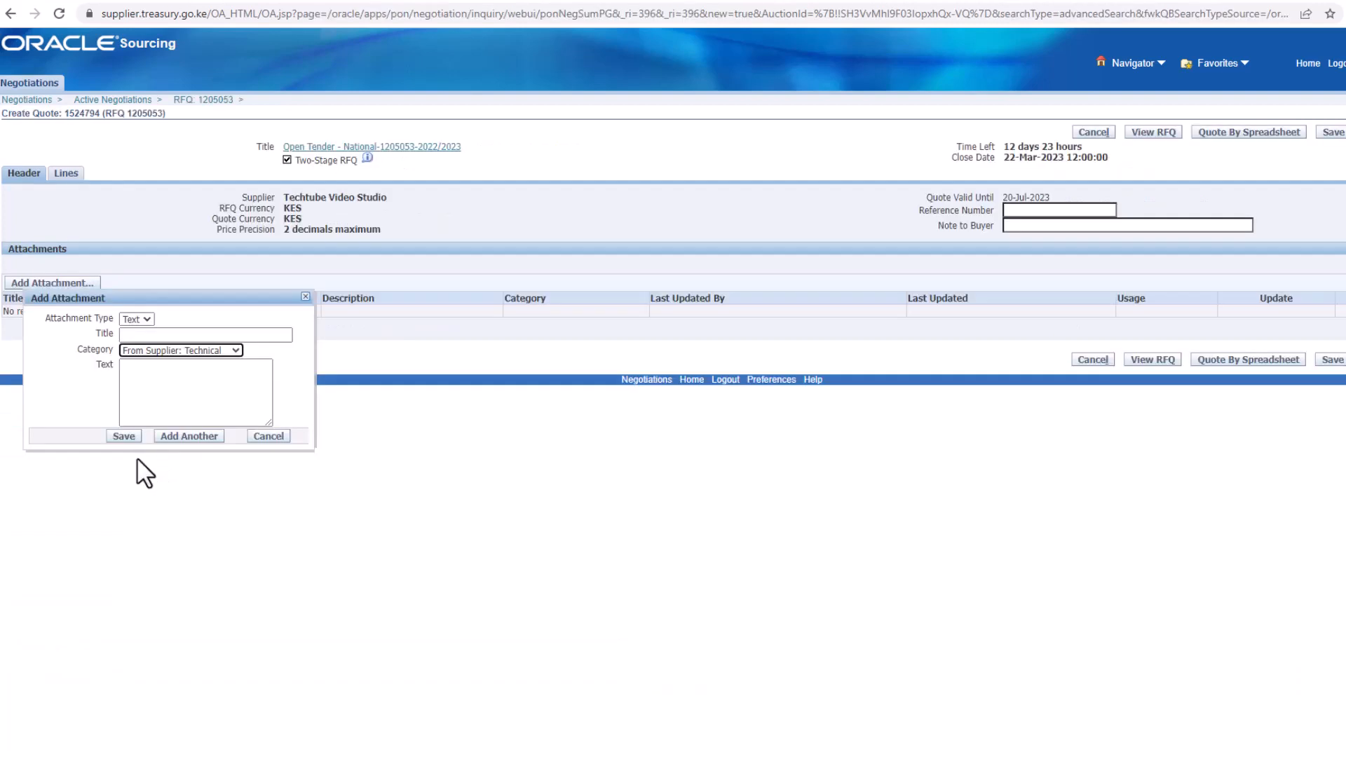
- Cancel the Add Attachment form on Create Quote, then open the Help window
click(268, 436)
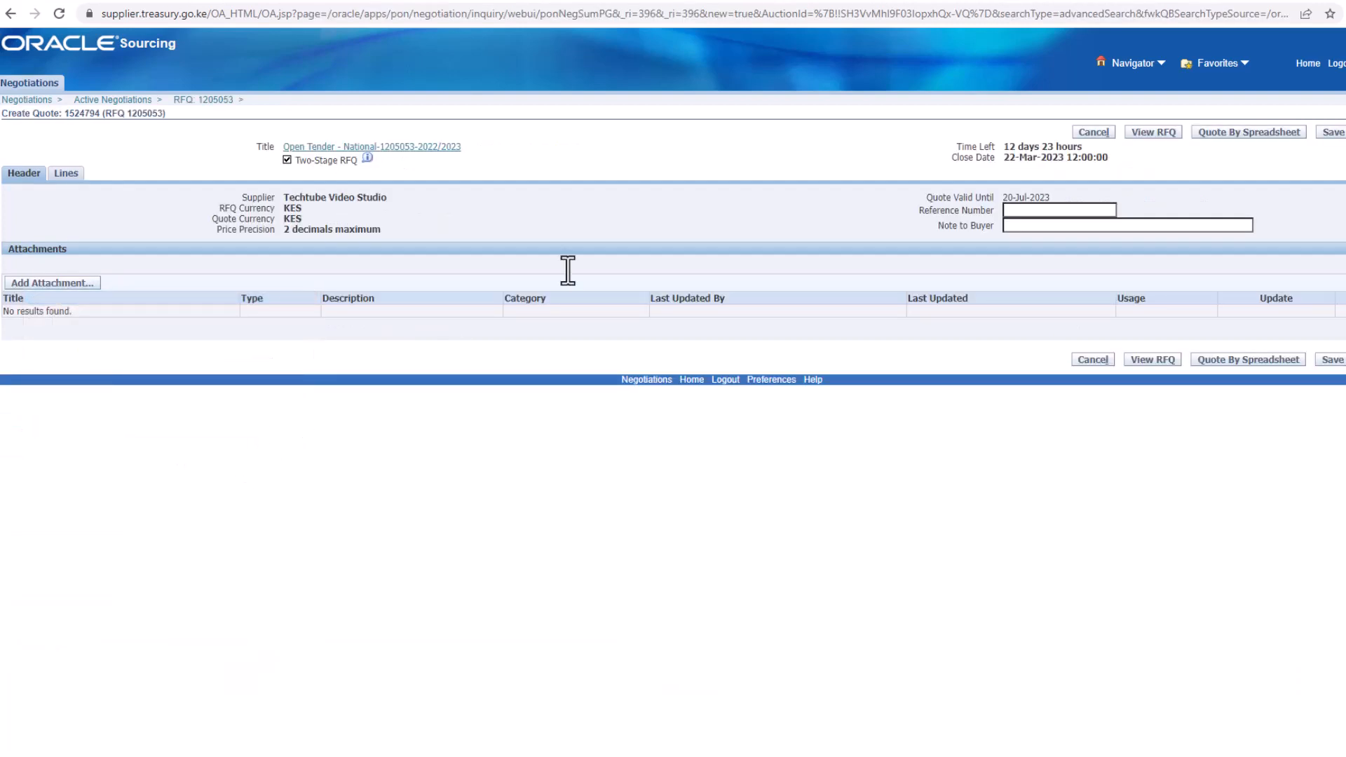
mouse_move(923, 265)
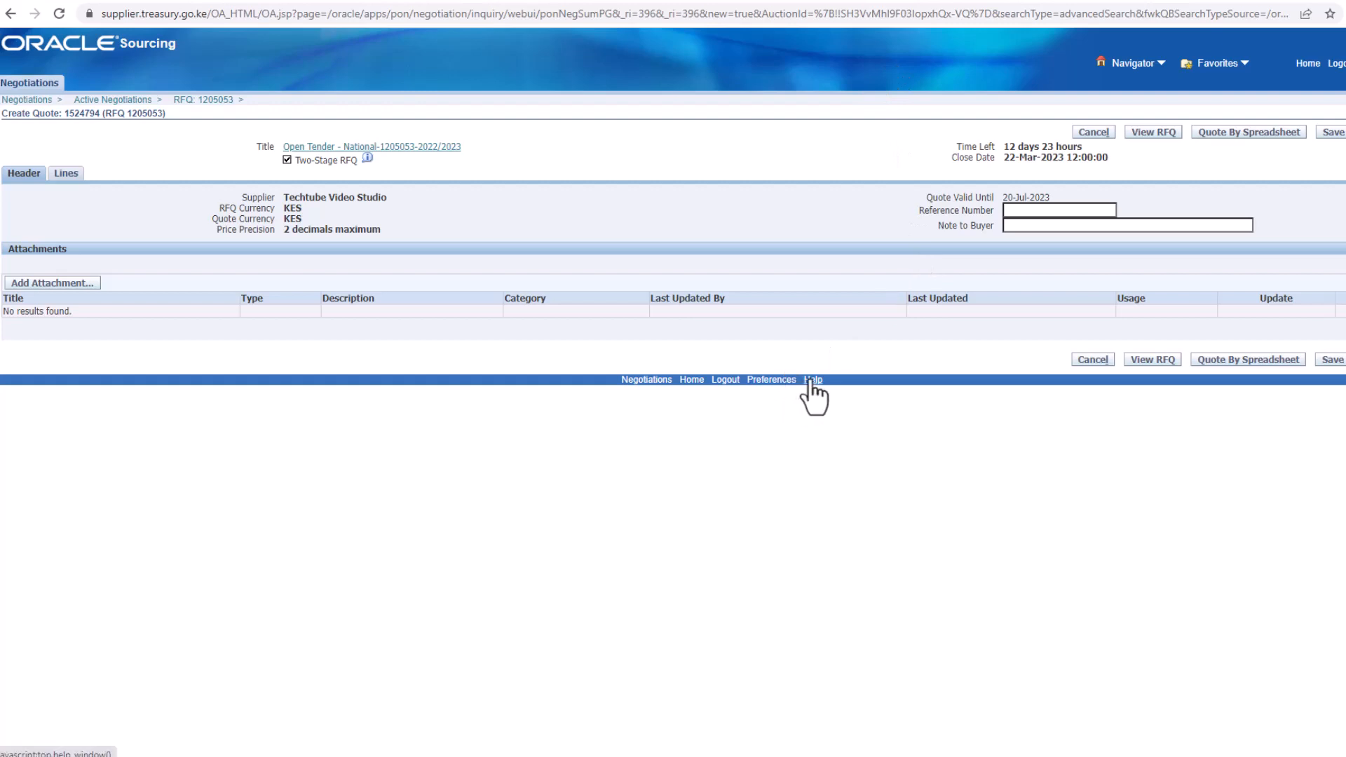
click(814, 379)
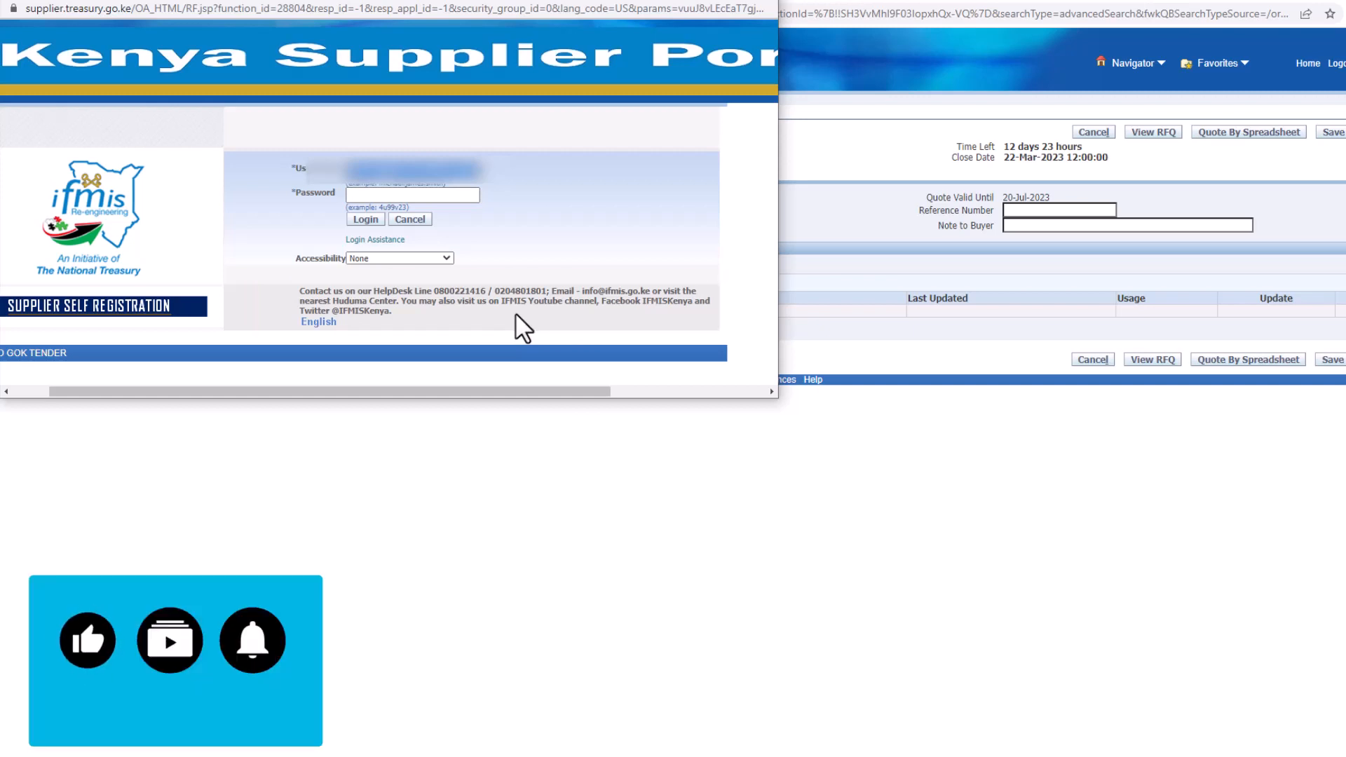
mouse_move(846, 69)
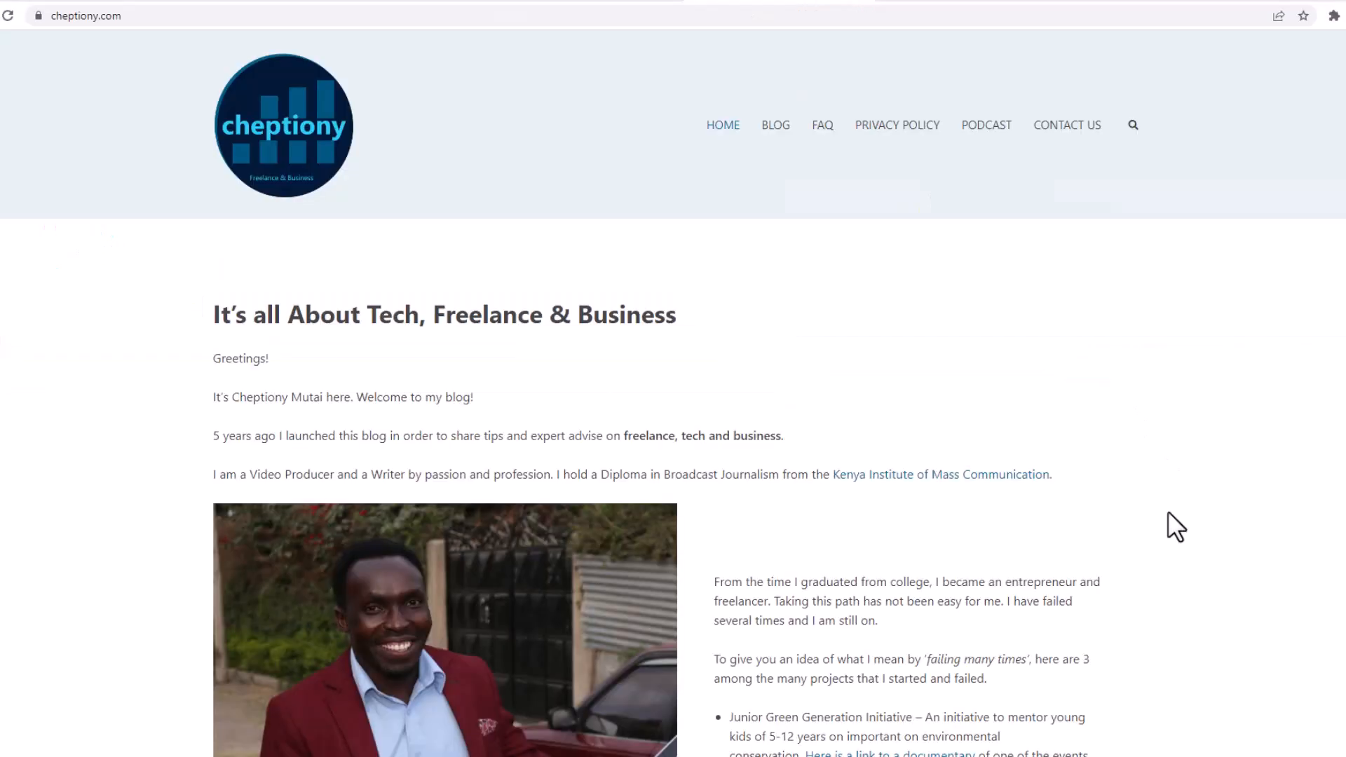
- Scroll down the cheptiony.com tech, freelance and business blog home page
scroll(down, 3)
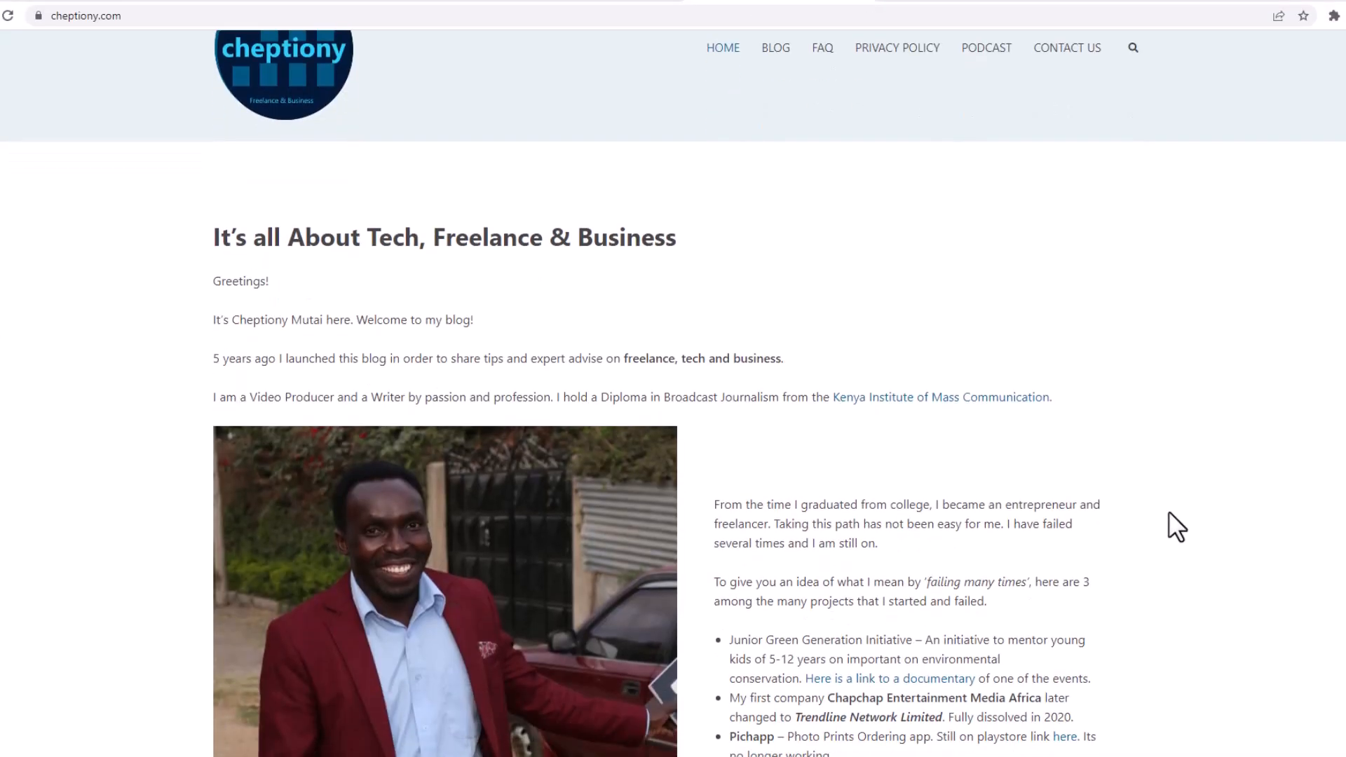
scroll(down, 3)
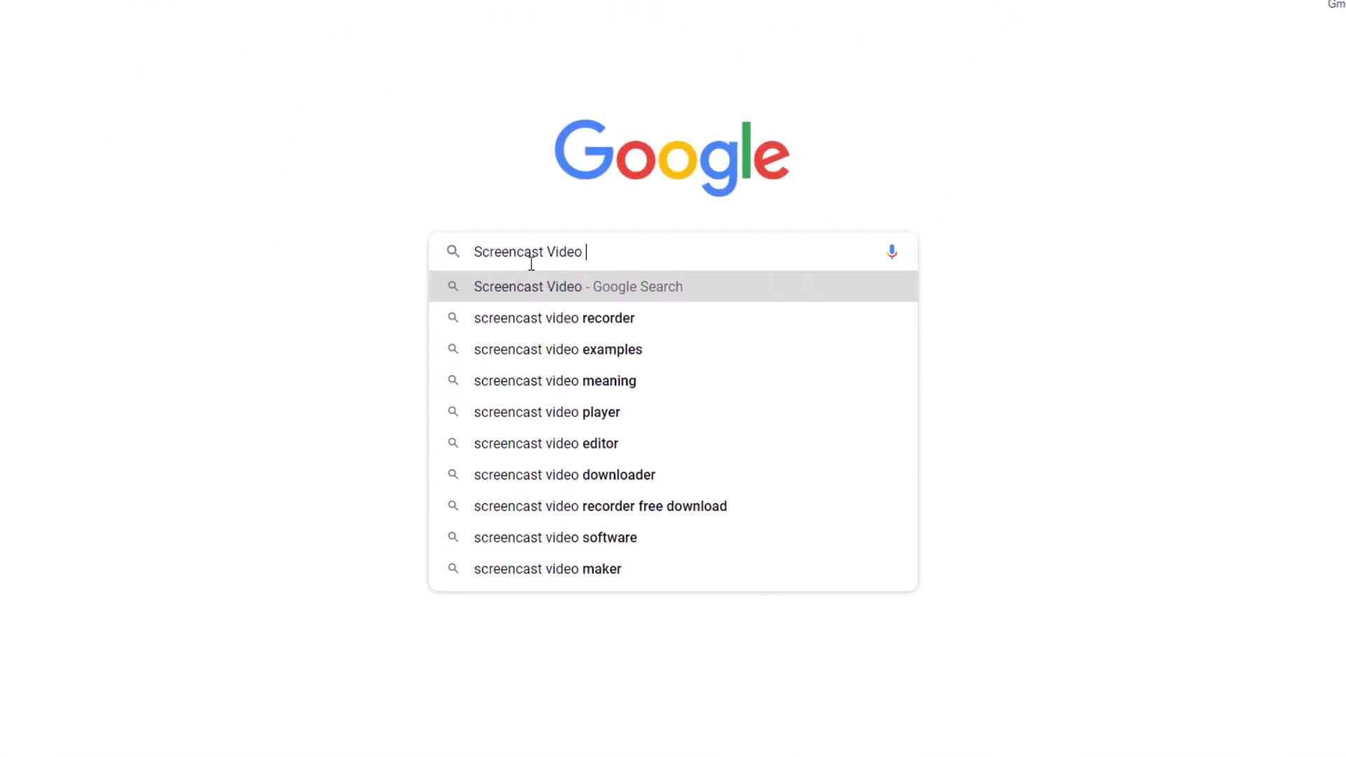
- Go to techtubestudio.com from Google and open REQUEST A QUOTE
click(578, 287)
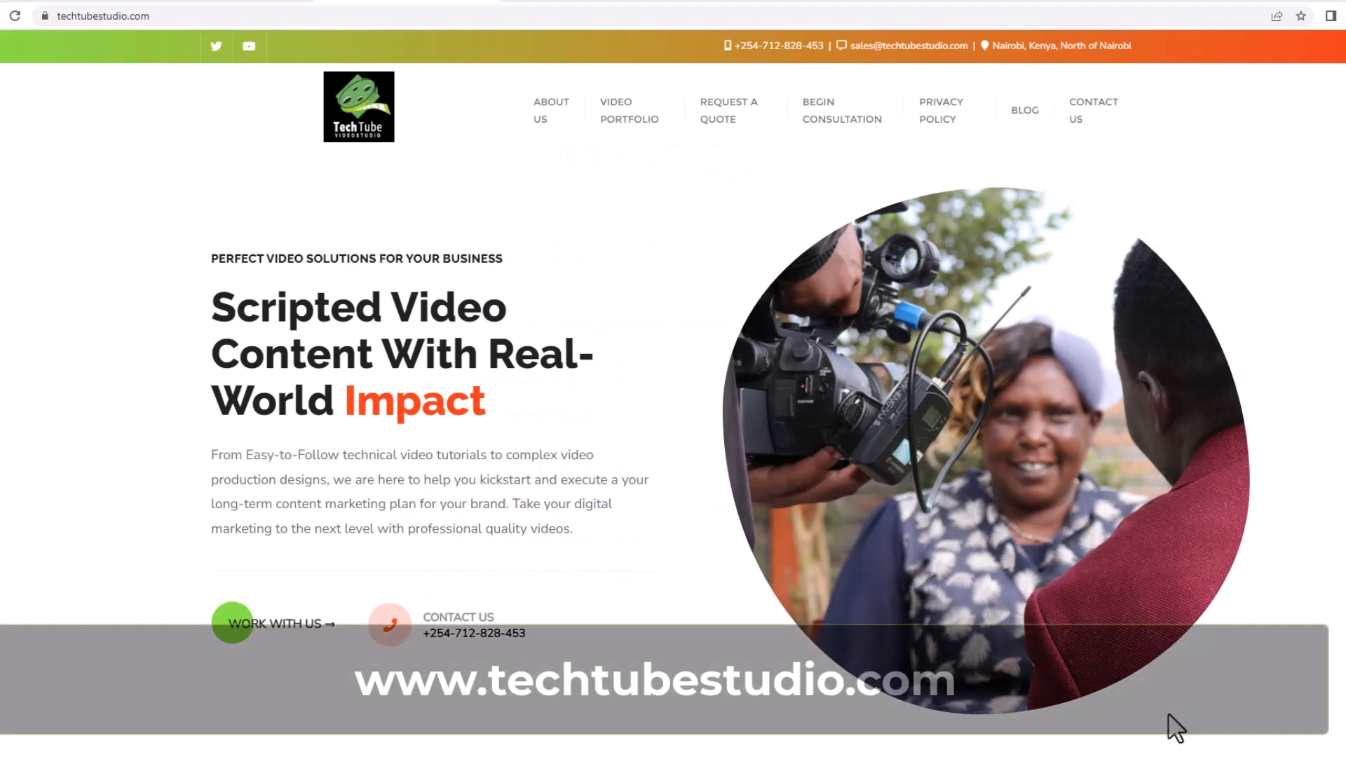
mouse_move(735, 110)
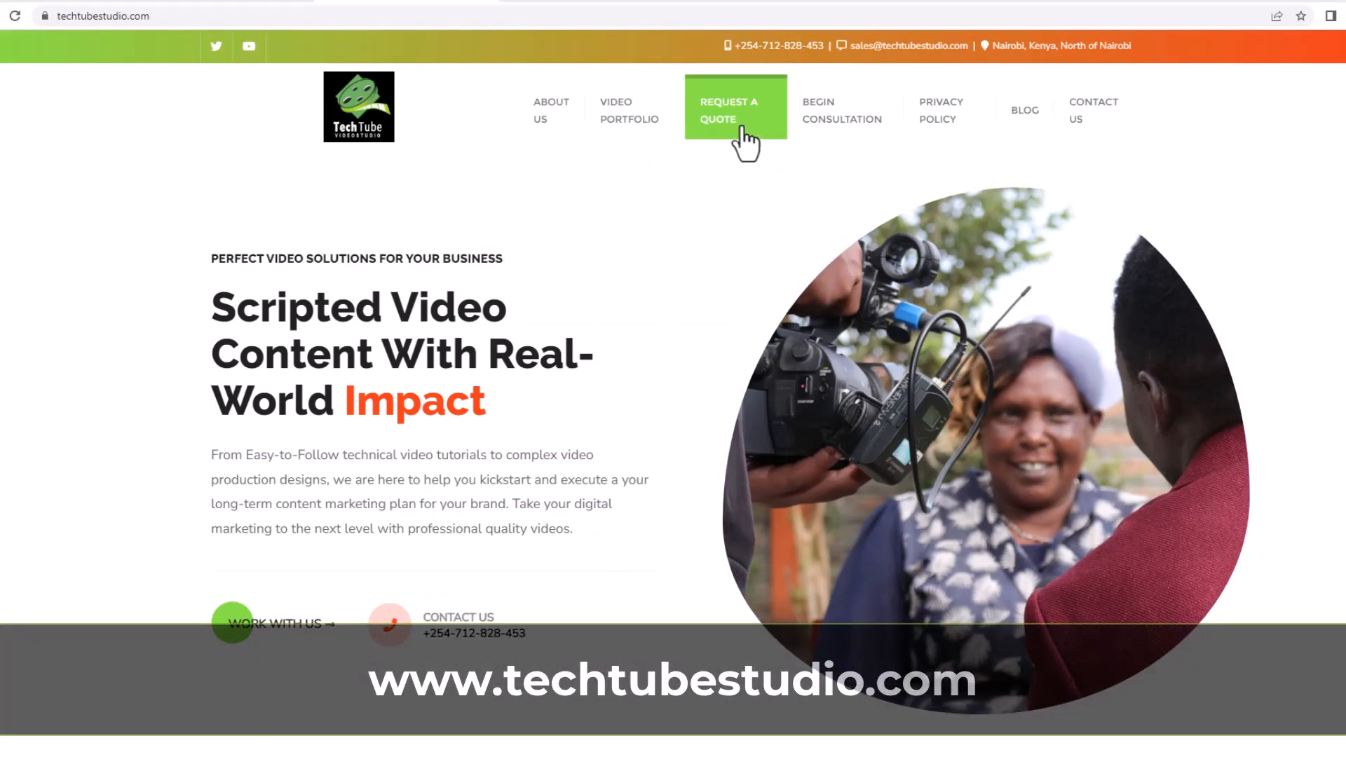
click(736, 110)
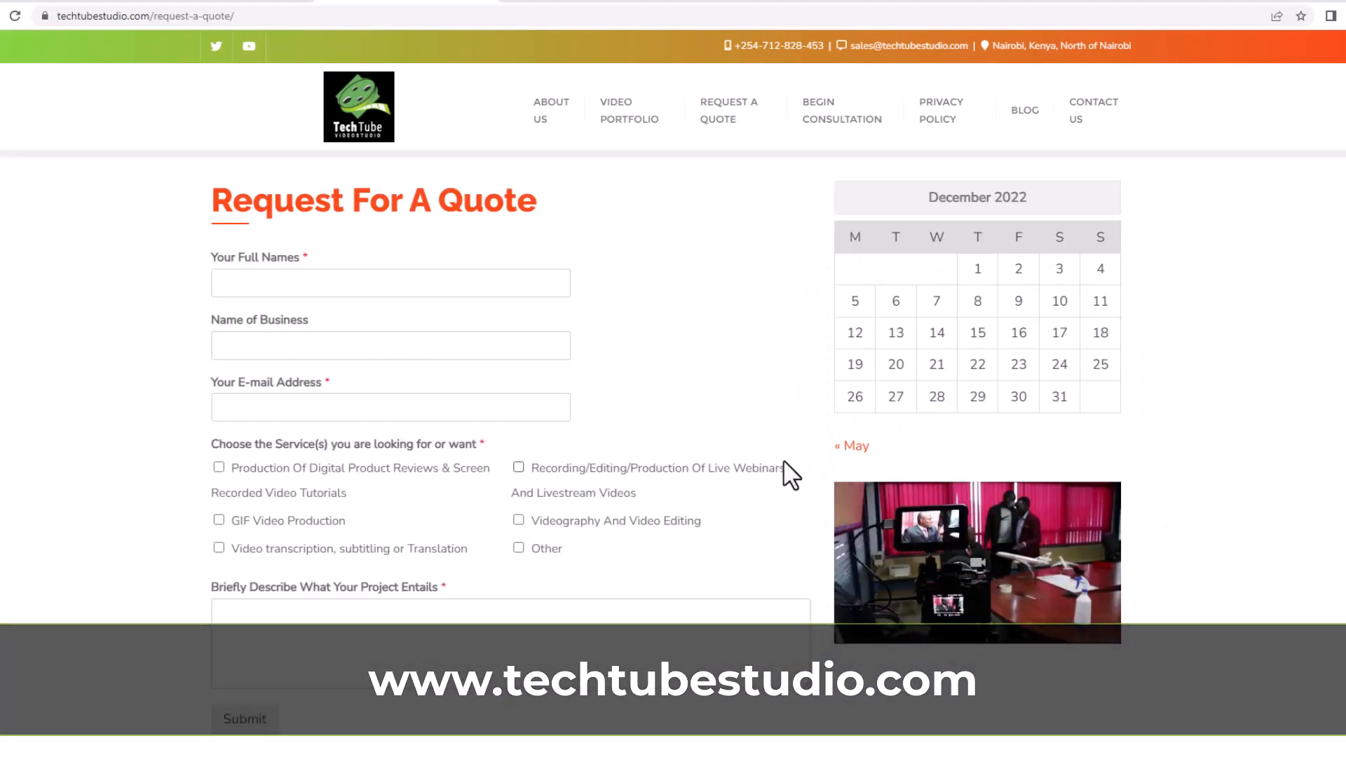